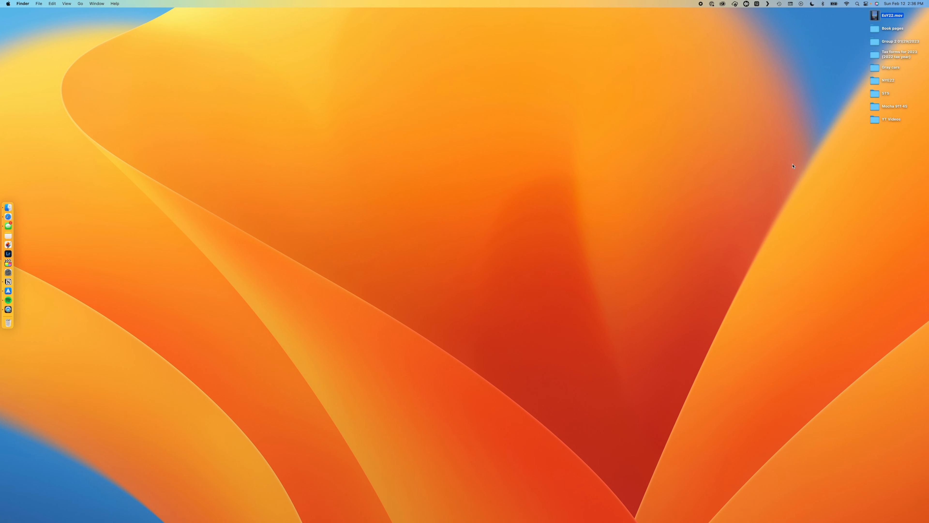
Step: Launch Finder via Spotlight and select the EOS R camera card
text(finde)
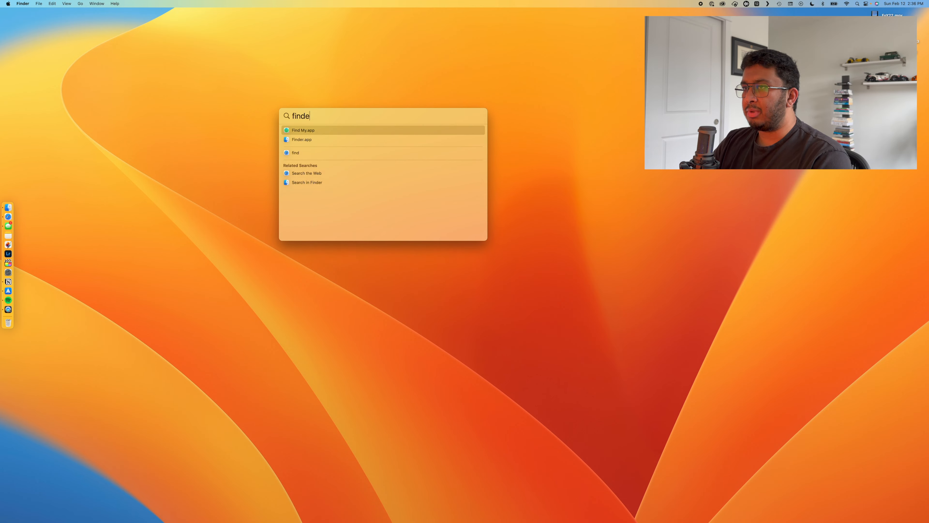
click(301, 140)
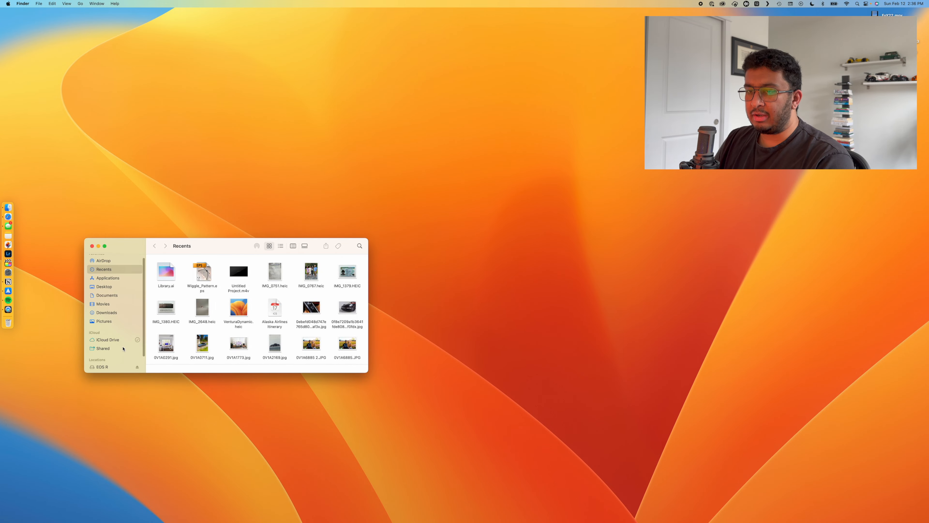
click(102, 353)
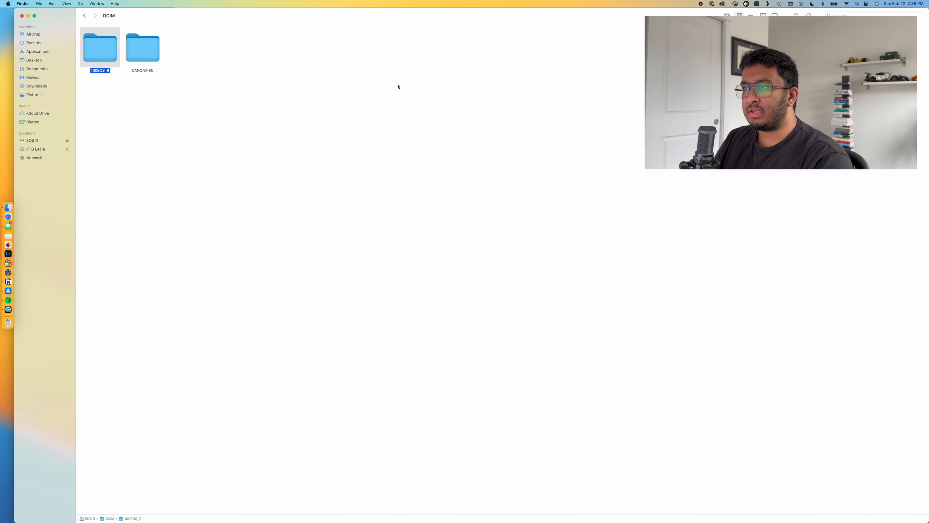
Step: Browse into the card's 100EOS_R folder of raw photos for importing
double_click(100, 47)
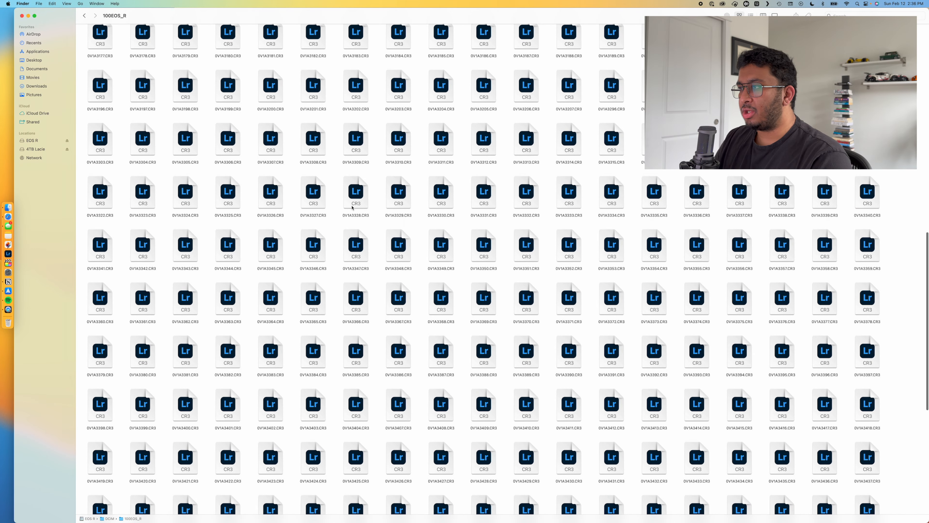
scroll(down, 3)
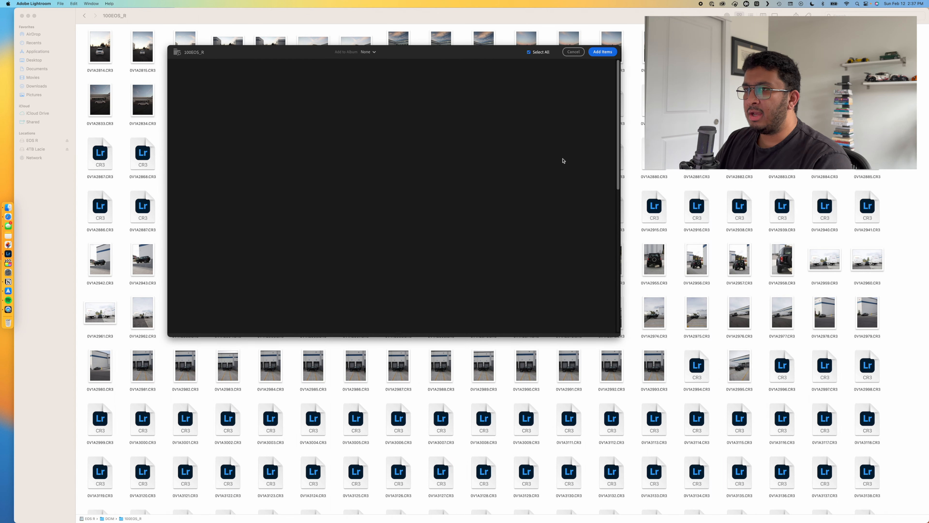
mouse_move(316, 58)
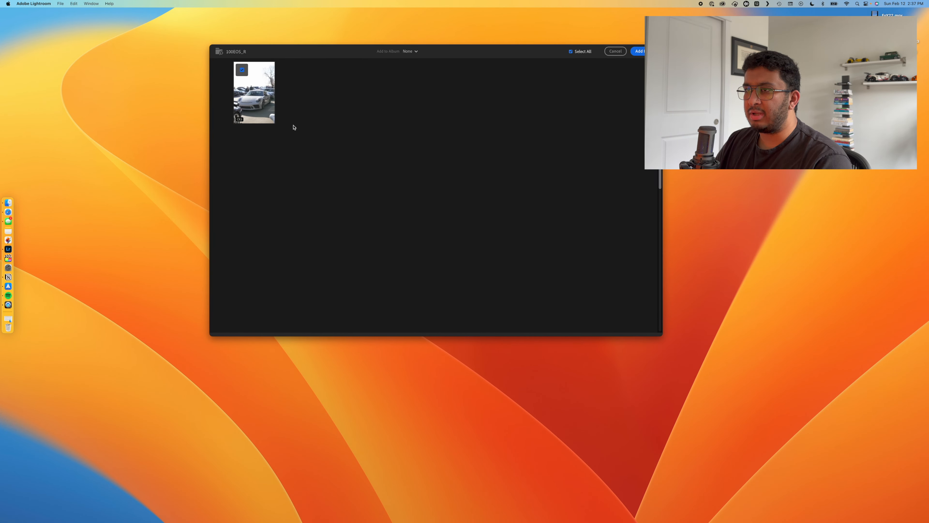
mouse_move(335, 213)
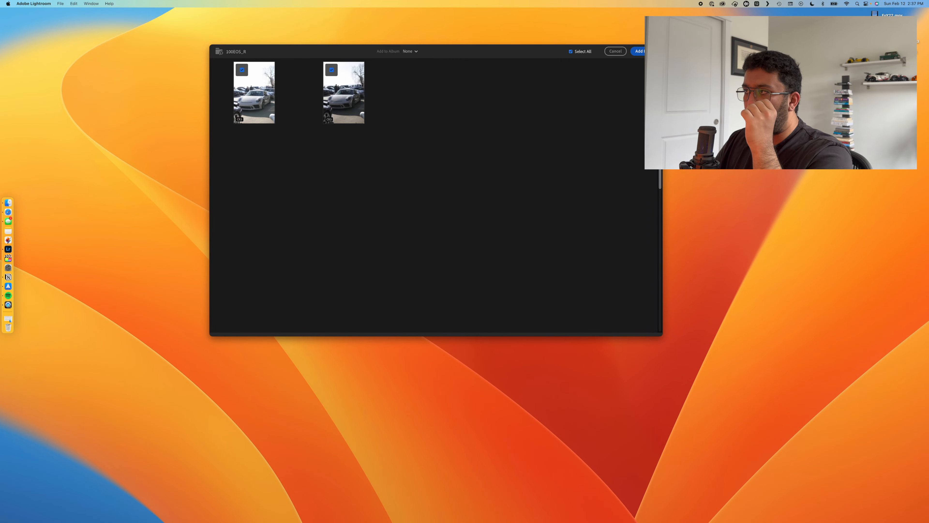
Step: Add the selected card photos to the Lightroom library
click(639, 51)
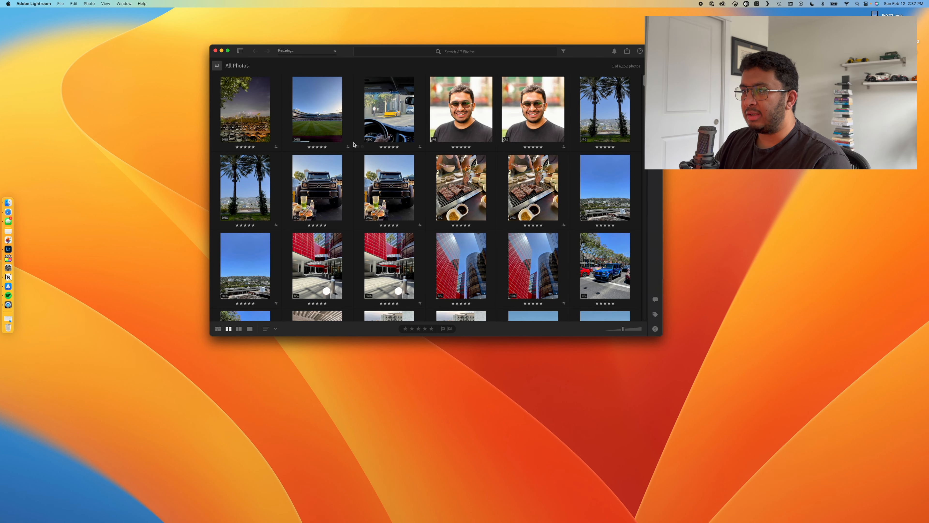
scroll(down, 3)
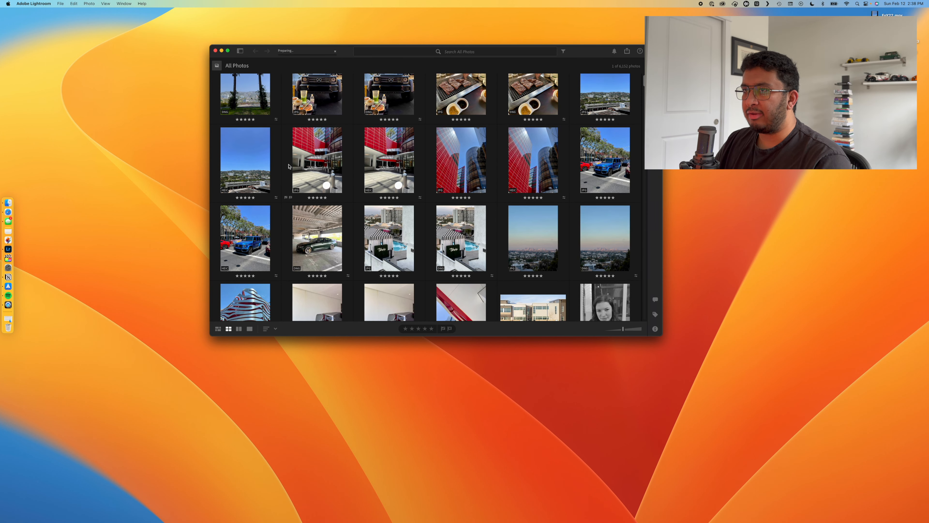
mouse_move(419, 164)
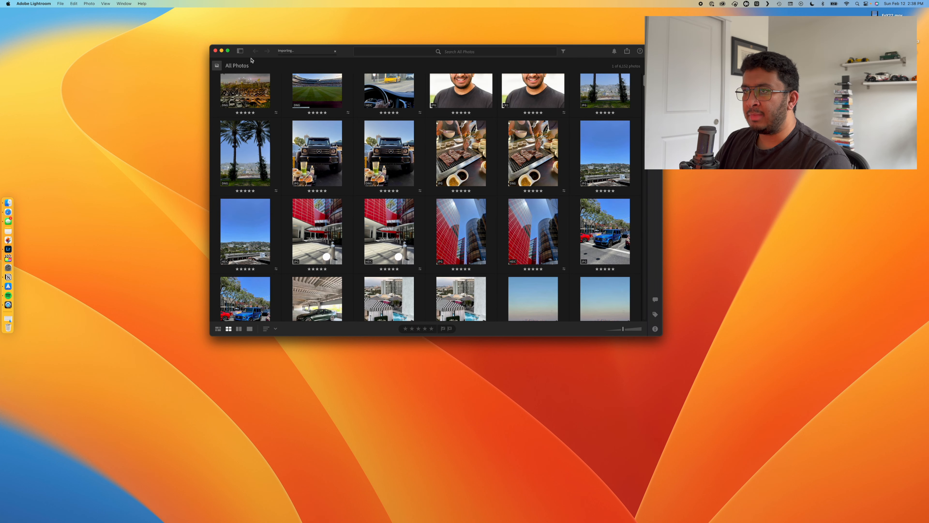
Step: Show the Recently Added 'Just now' group of imported photos, then hide the sidebar
click(217, 65)
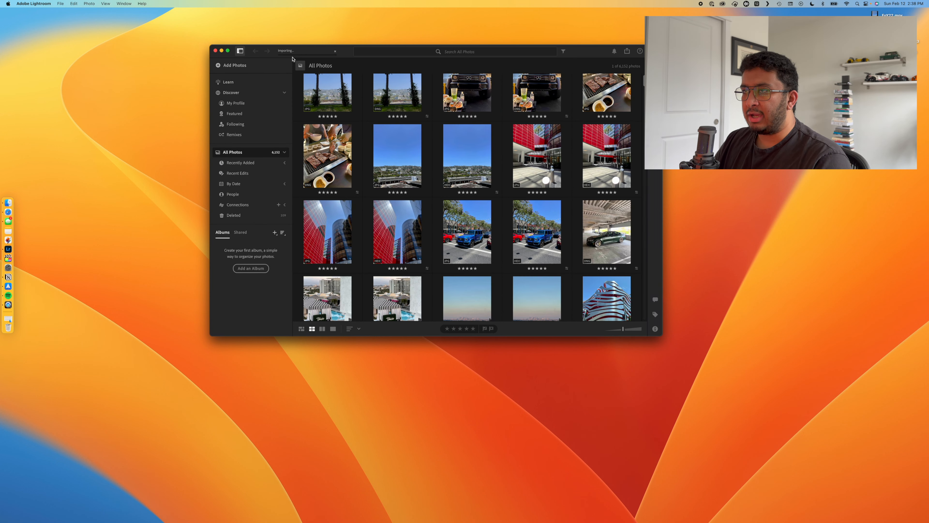
click(240, 163)
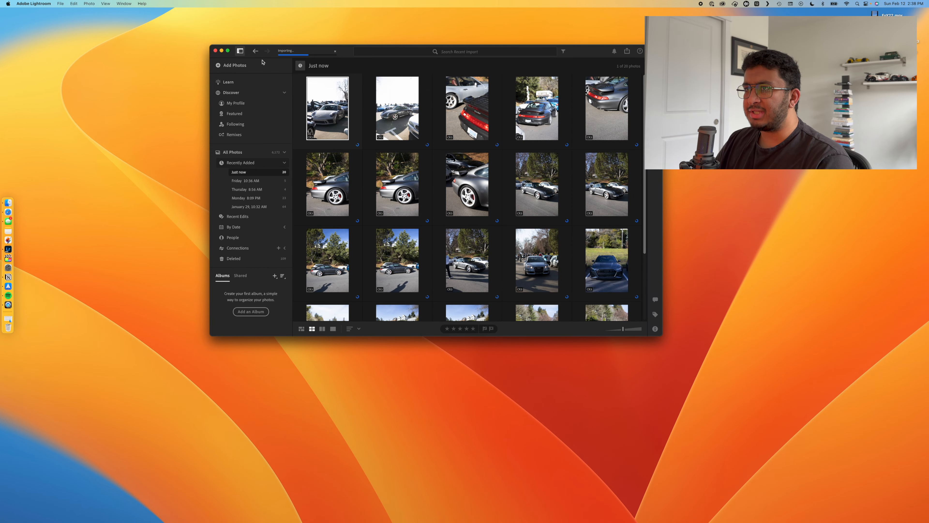
click(240, 50)
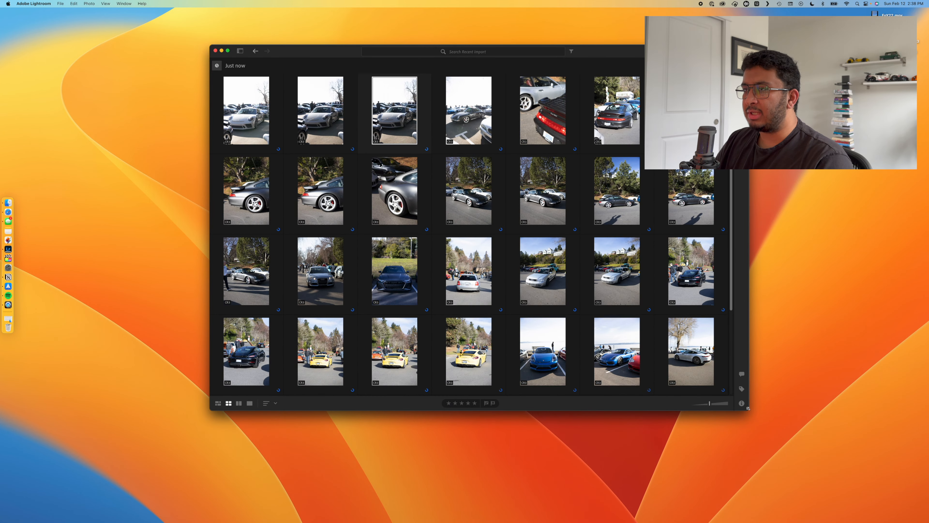
scroll(down, 3)
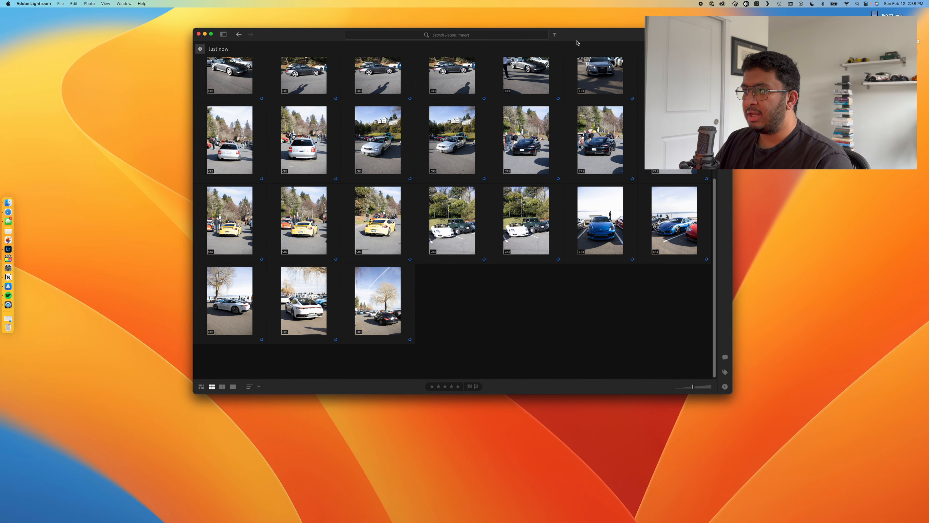
mouse_move(282, 363)
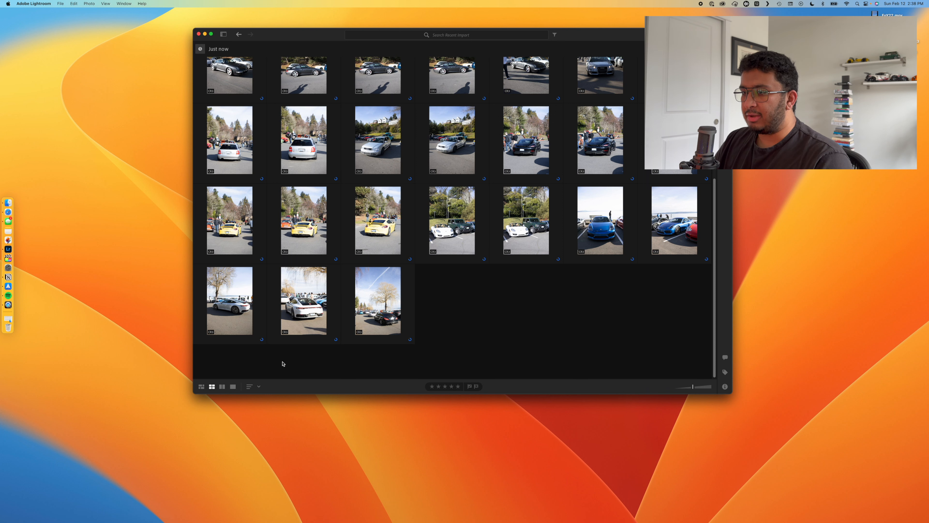
Step: Browse the batch in single-photo view and settle on the gray Porsche side shot
double_click(378, 301)
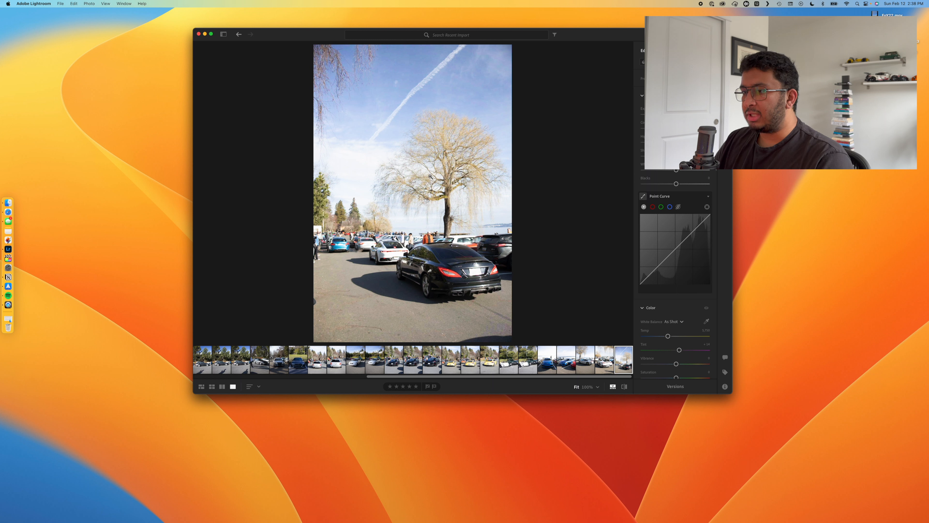
mouse_move(581, 308)
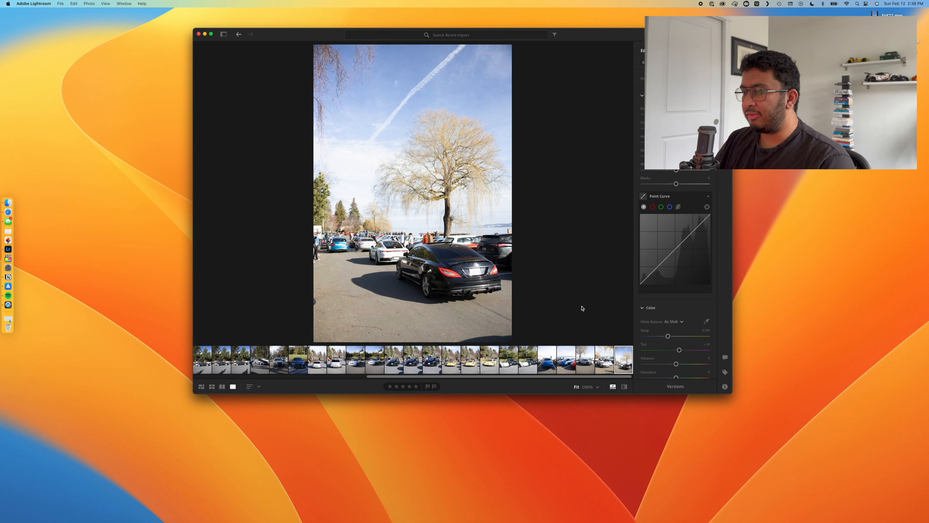
click(413, 360)
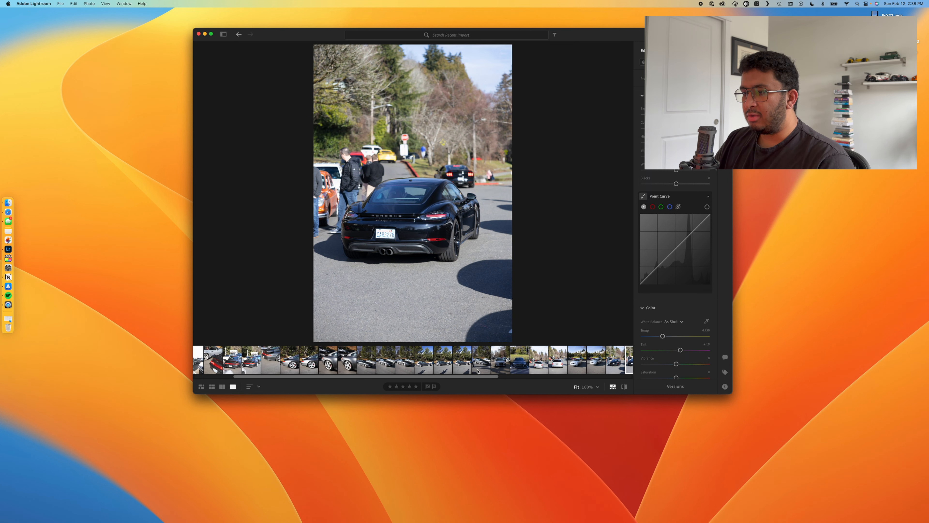
click(309, 360)
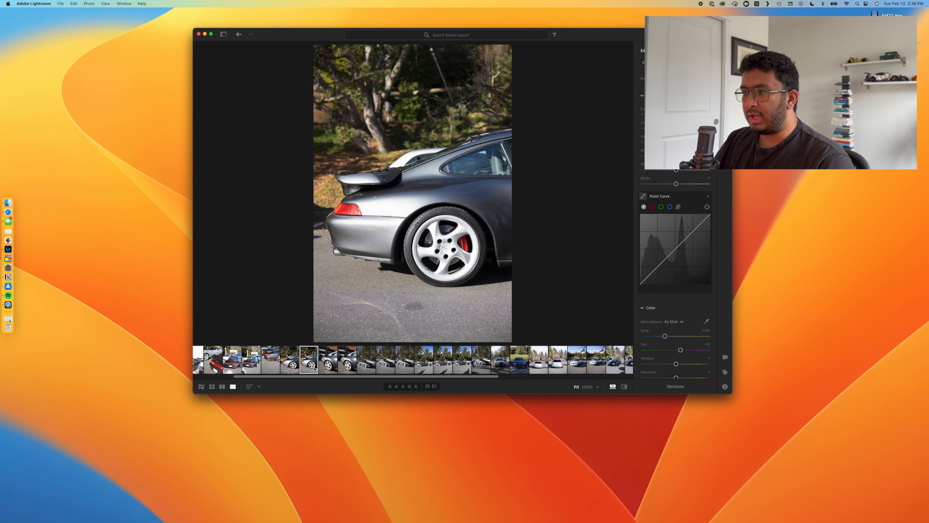
click(328, 360)
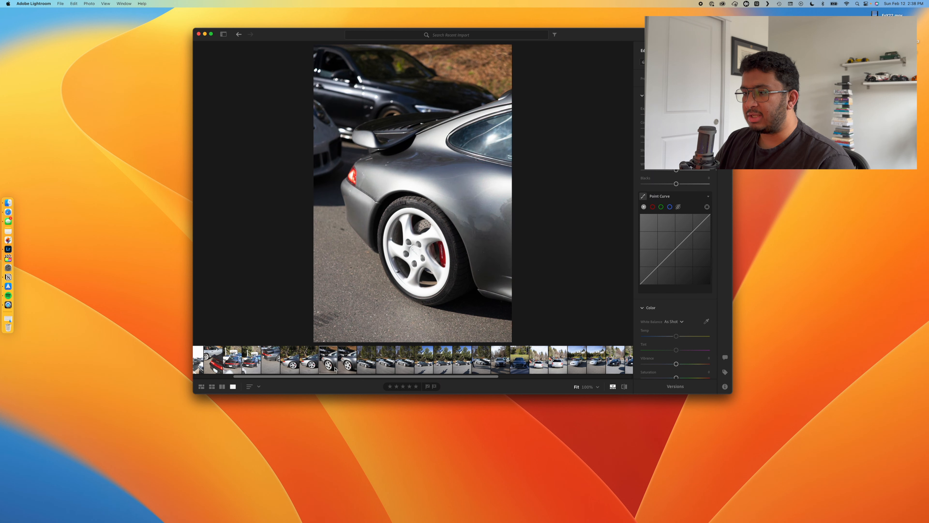
click(308, 360)
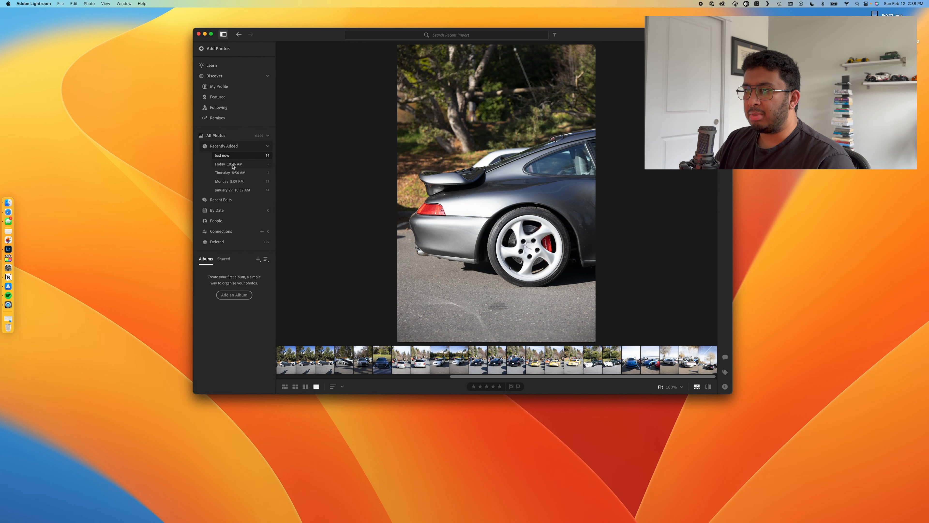
click(228, 173)
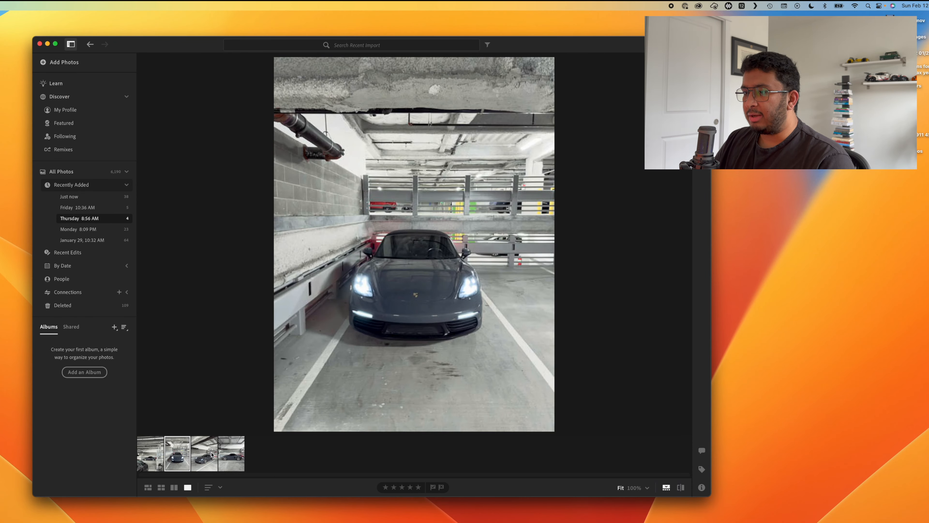
click(204, 453)
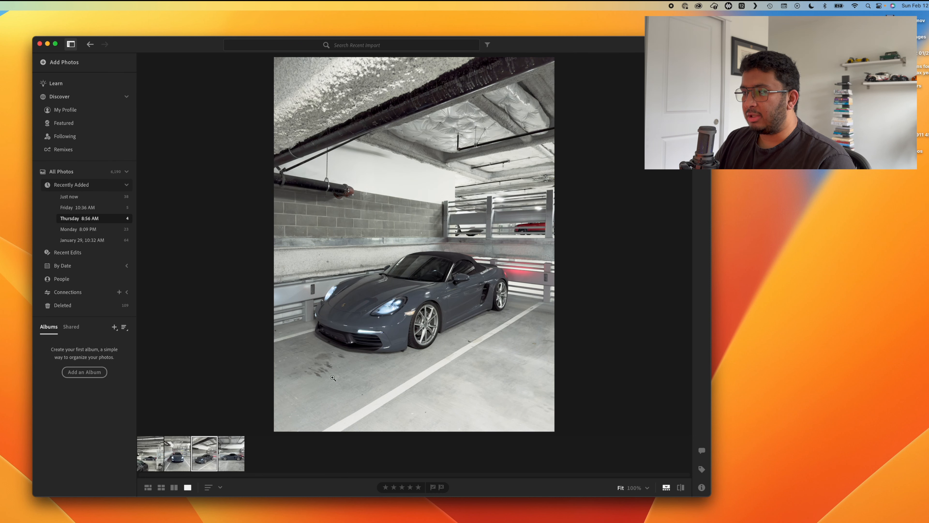
click(81, 240)
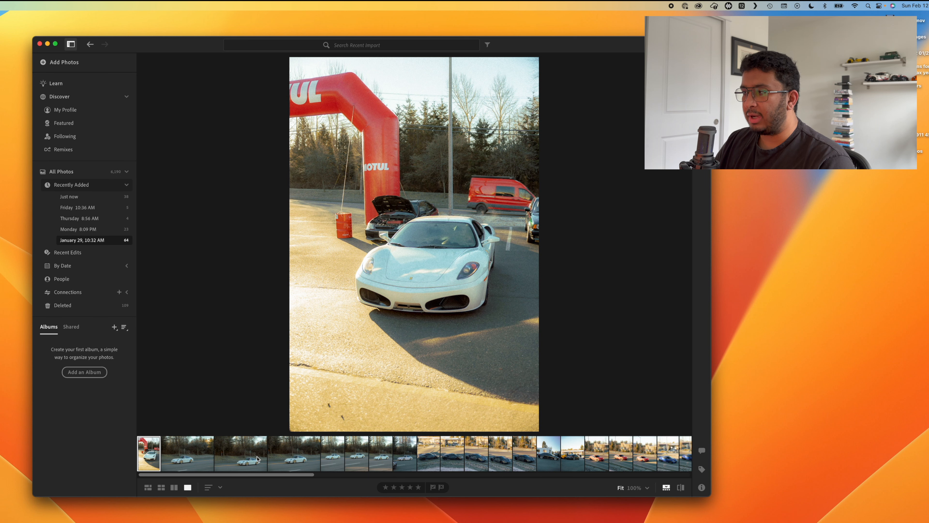
click(404, 453)
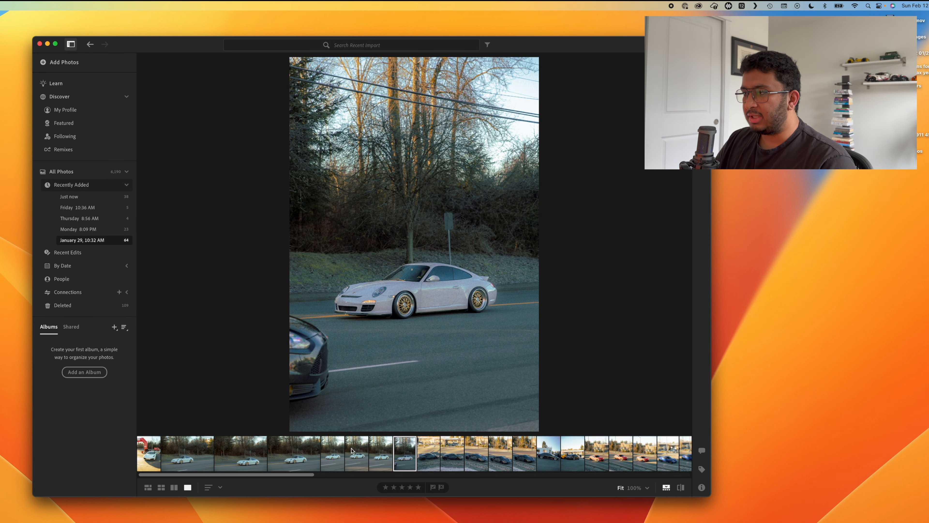
click(293, 453)
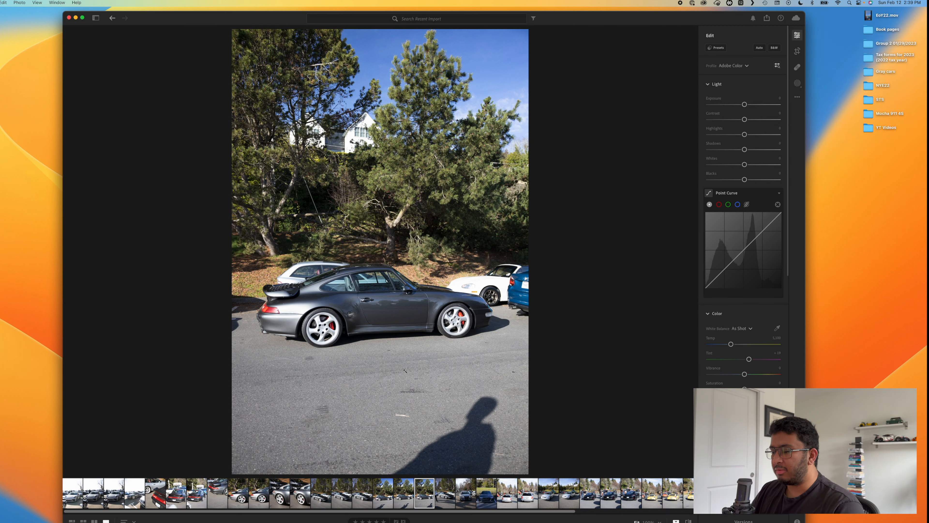
mouse_move(433, 398)
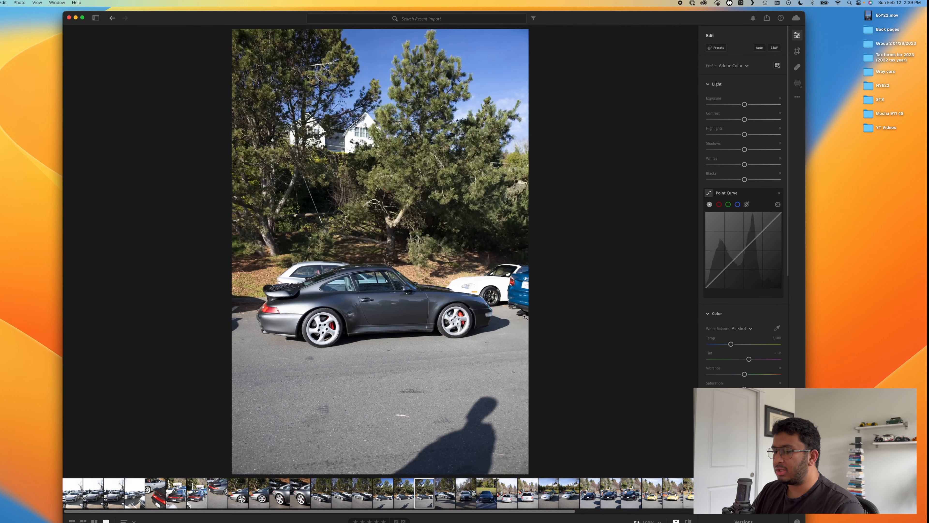
click(797, 66)
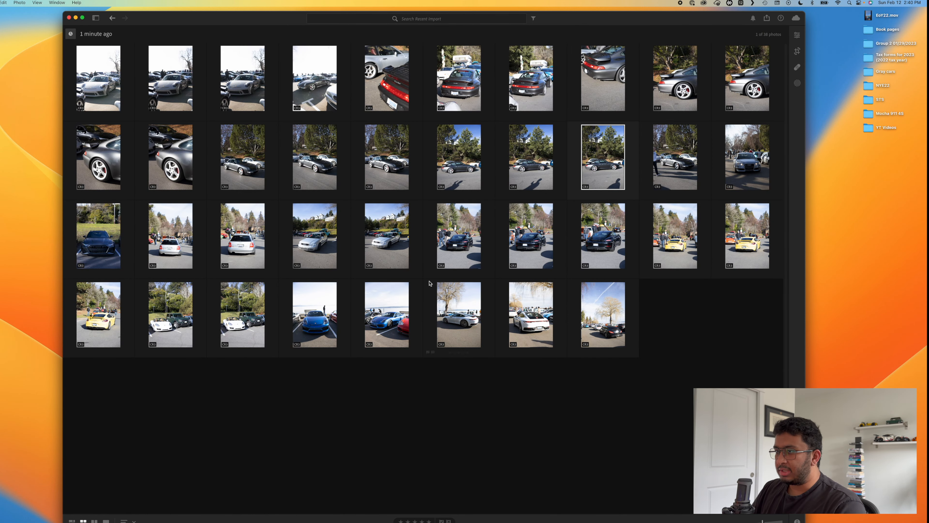
double_click(602, 157)
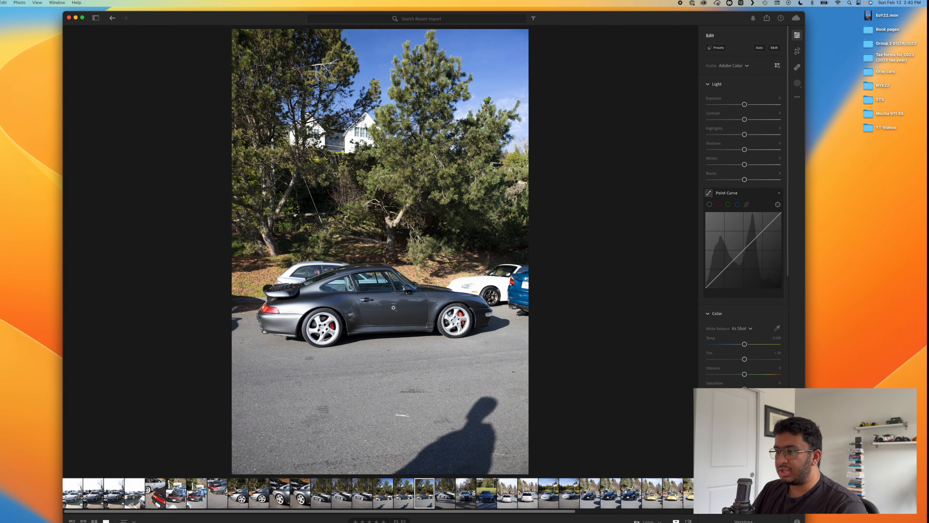
mouse_move(366, 318)
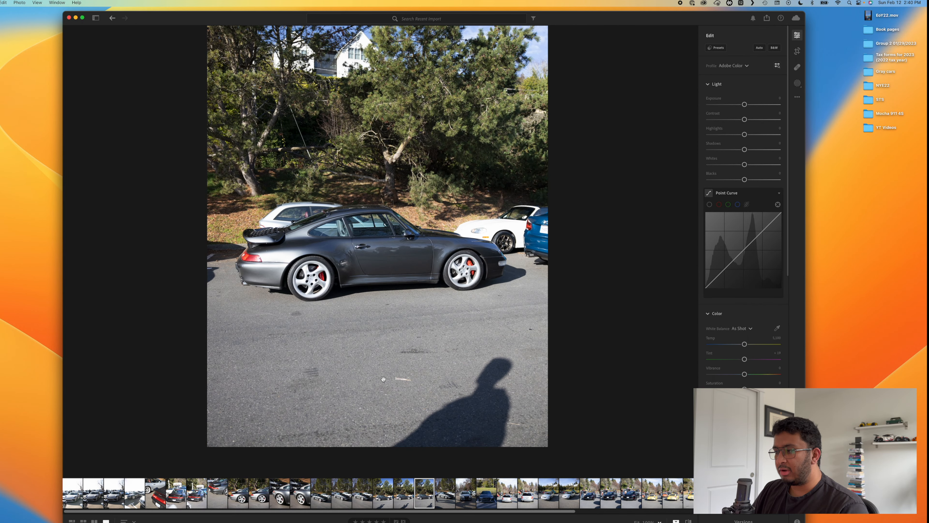
mouse_move(536, 354)
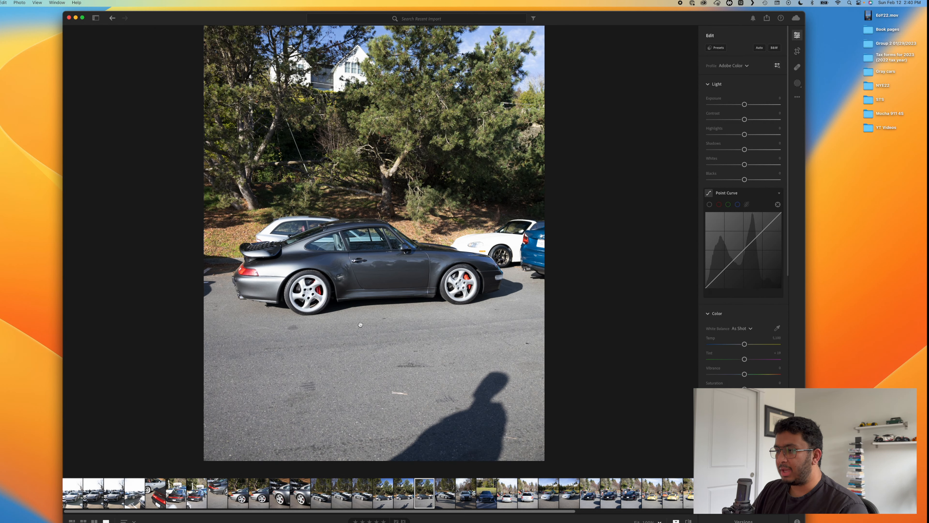
mouse_move(648, 98)
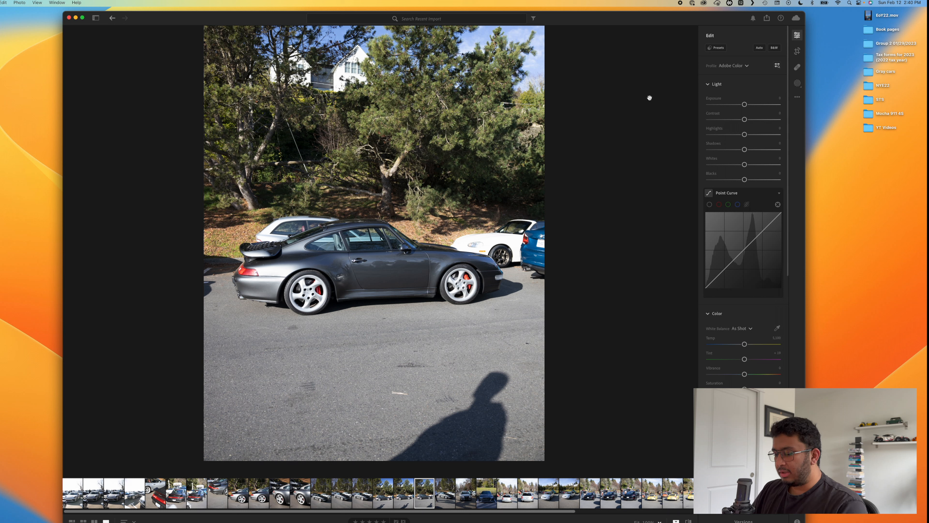
Step: Erase the photographer's shadow from the road with Content-Aware Remove, then pick the Heal brush
click(797, 67)
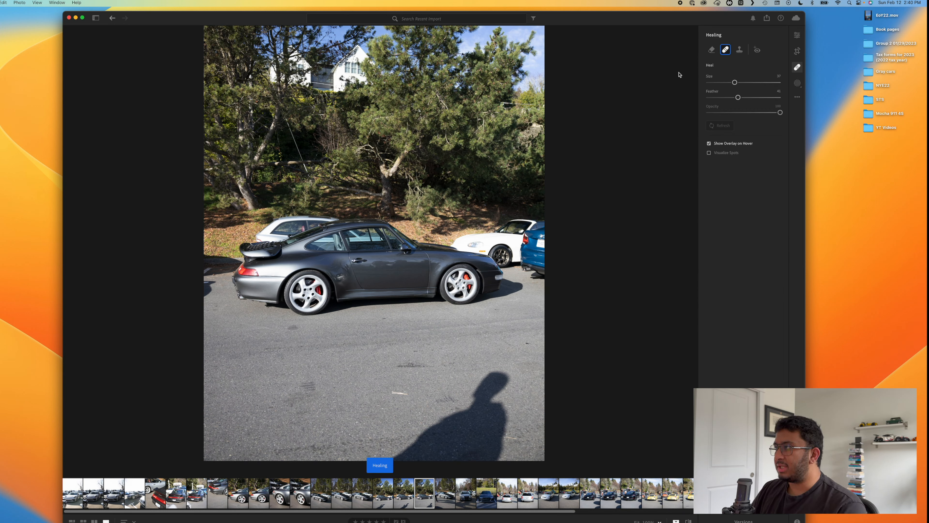
mouse_move(391, 382)
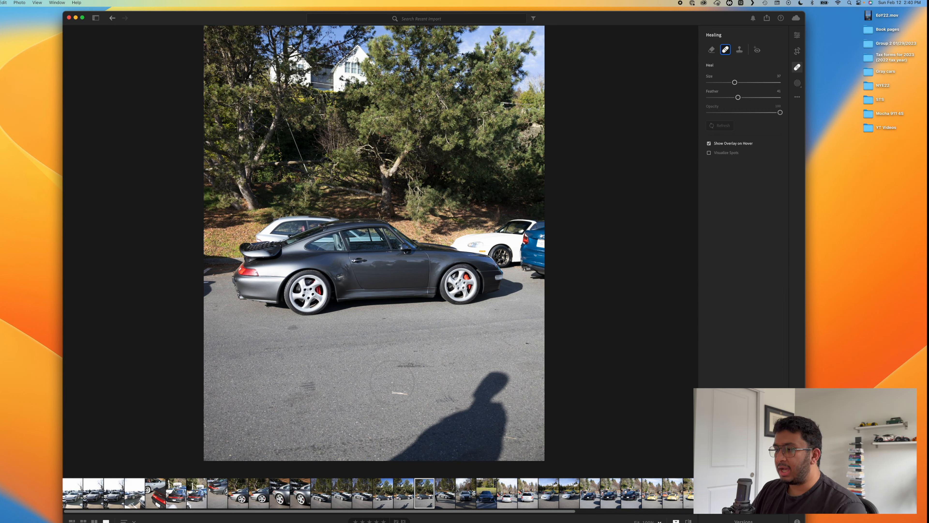
mouse_move(494, 432)
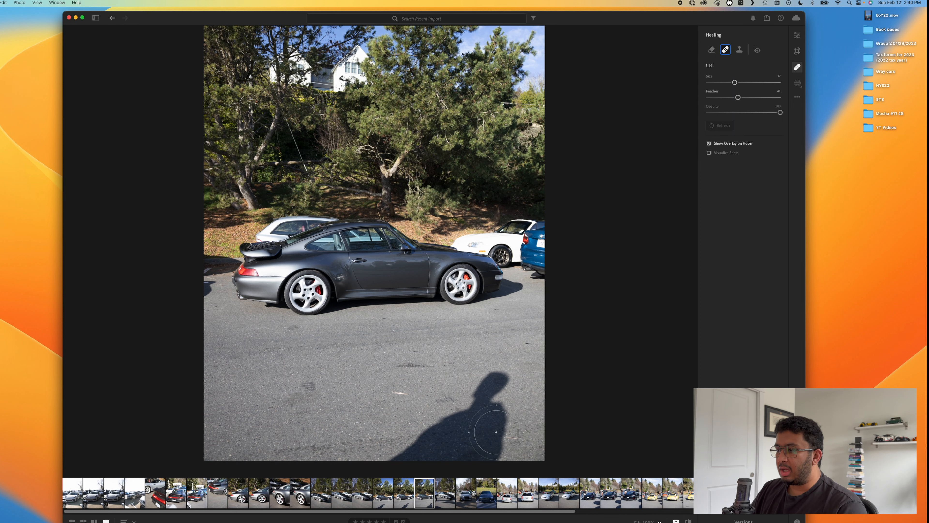
mouse_move(401, 343)
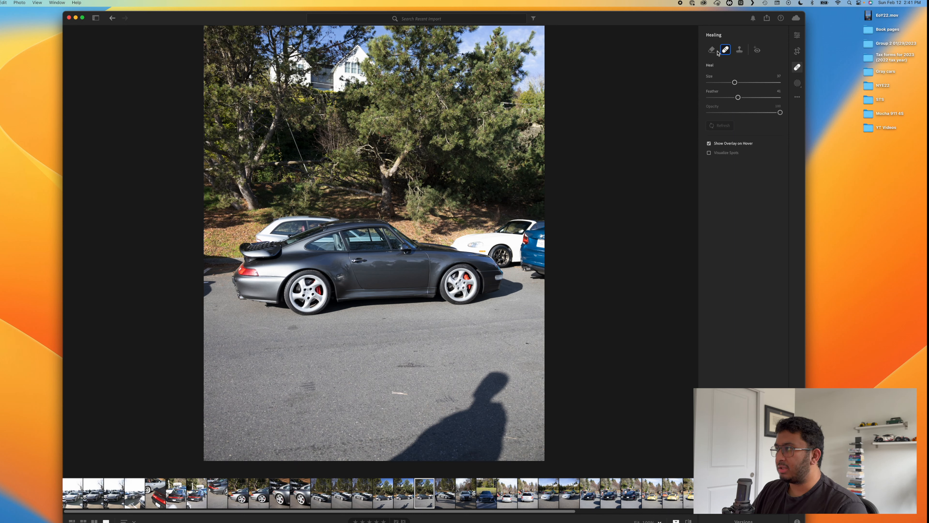
click(711, 50)
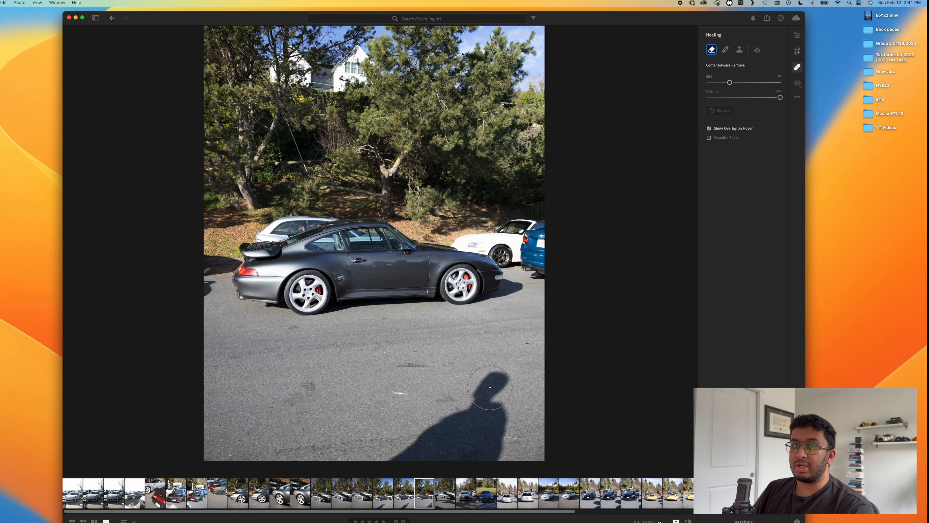
mouse_move(489, 397)
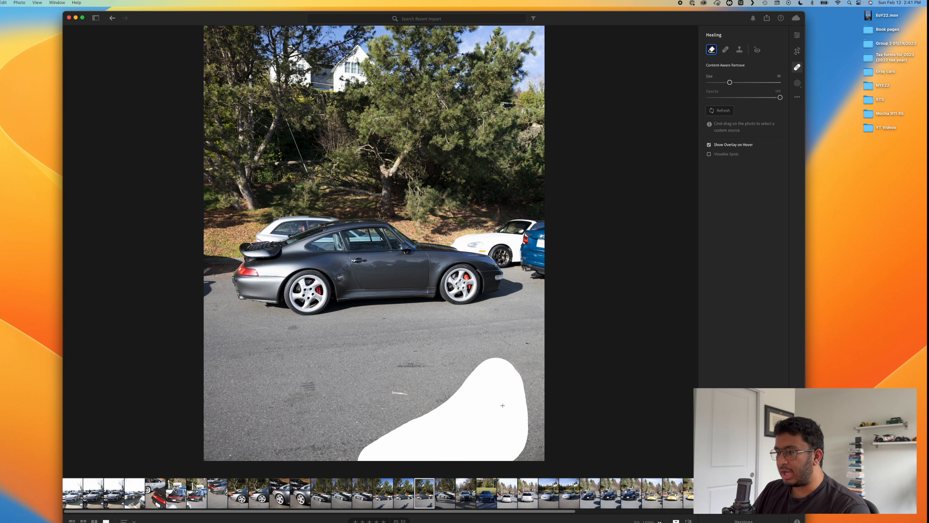
mouse_move(601, 312)
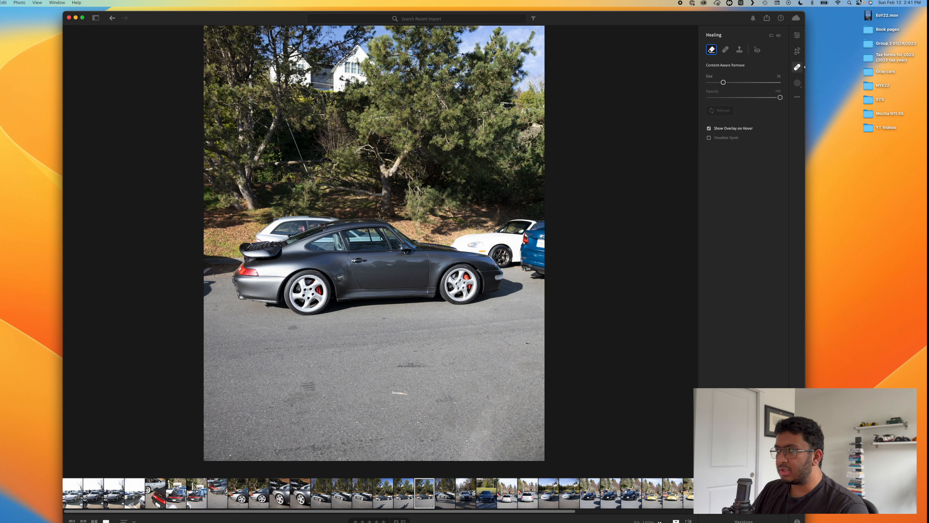
click(725, 49)
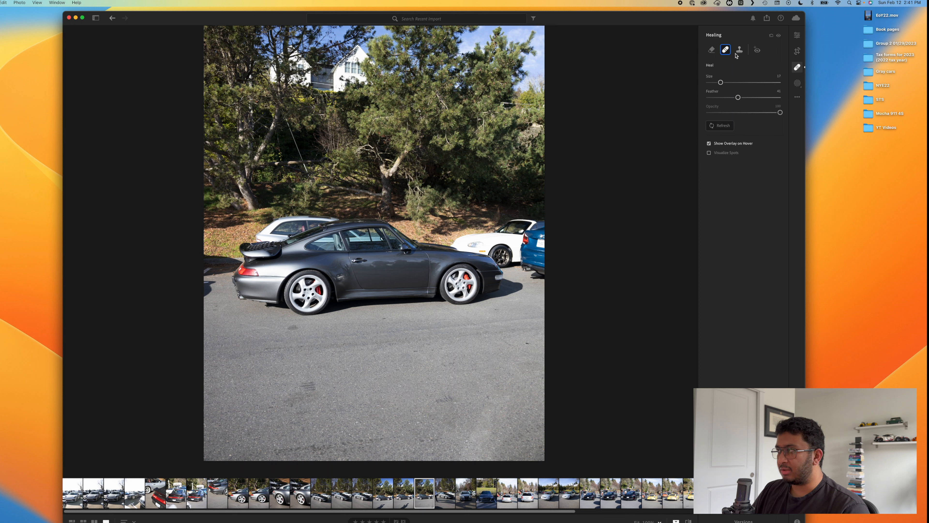
Step: Clear small marks on the road with Content-Aware Remove and return to the Edit panels
click(711, 49)
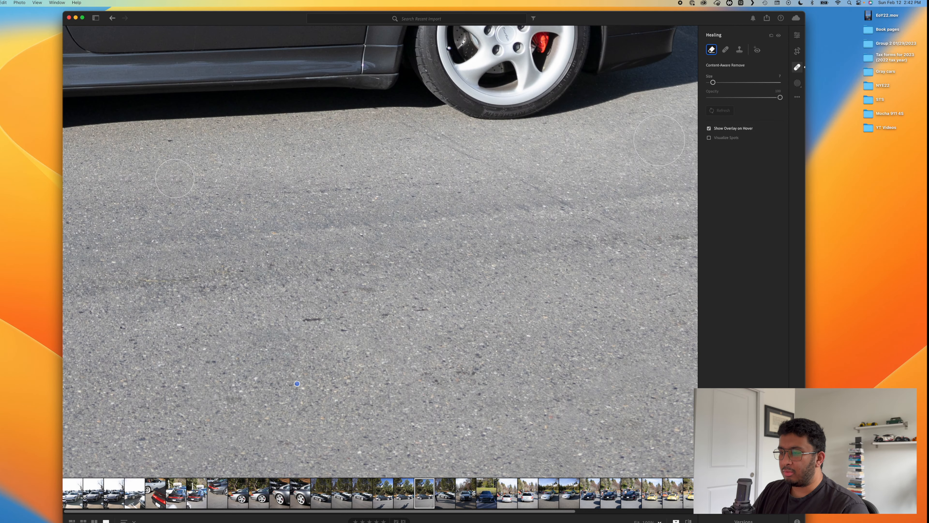
click(312, 319)
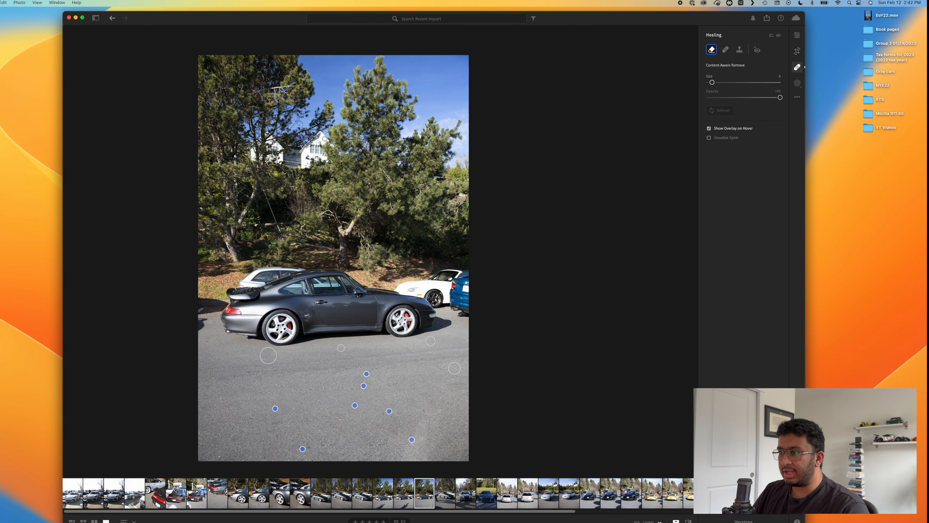
click(797, 35)
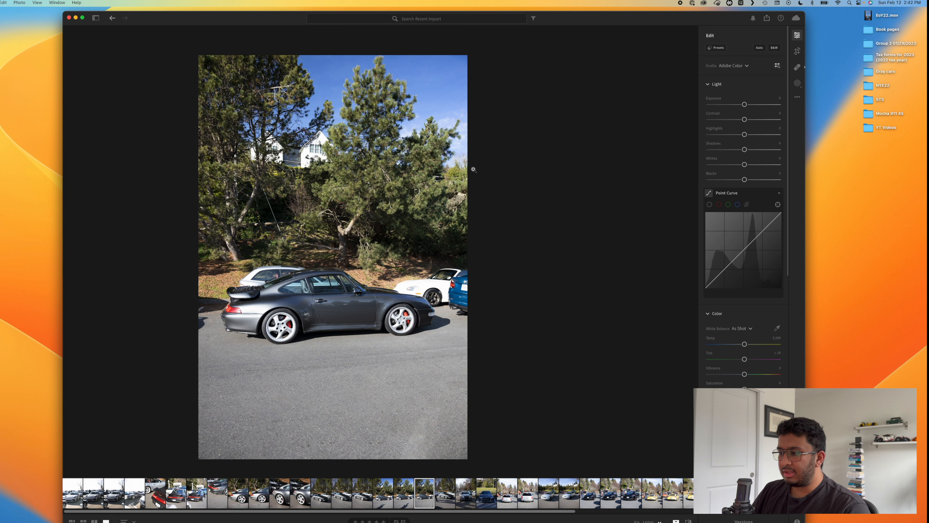
mouse_move(368, 314)
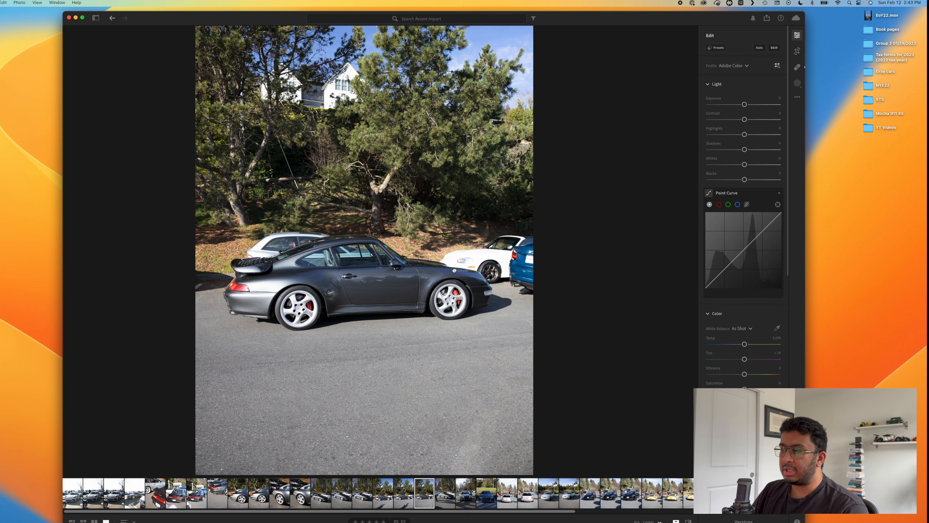
scroll(down, 3)
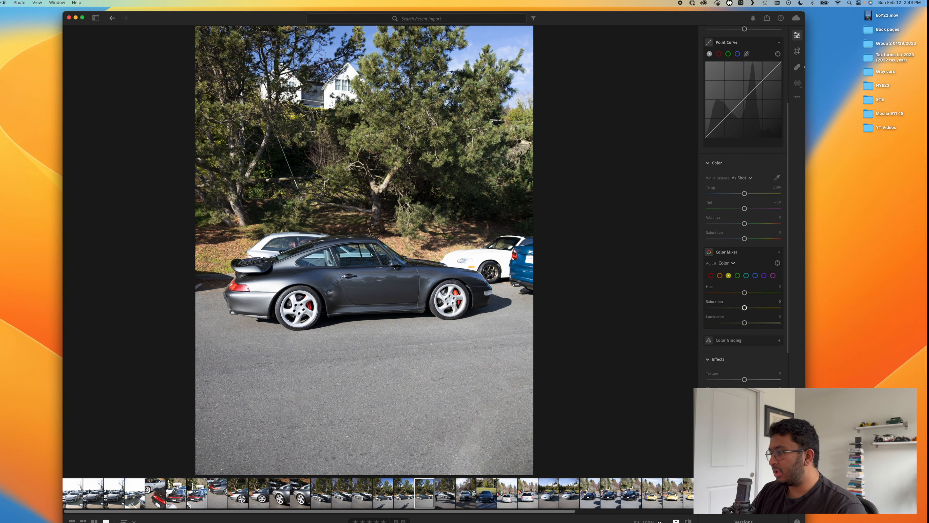
scroll(down, 3)
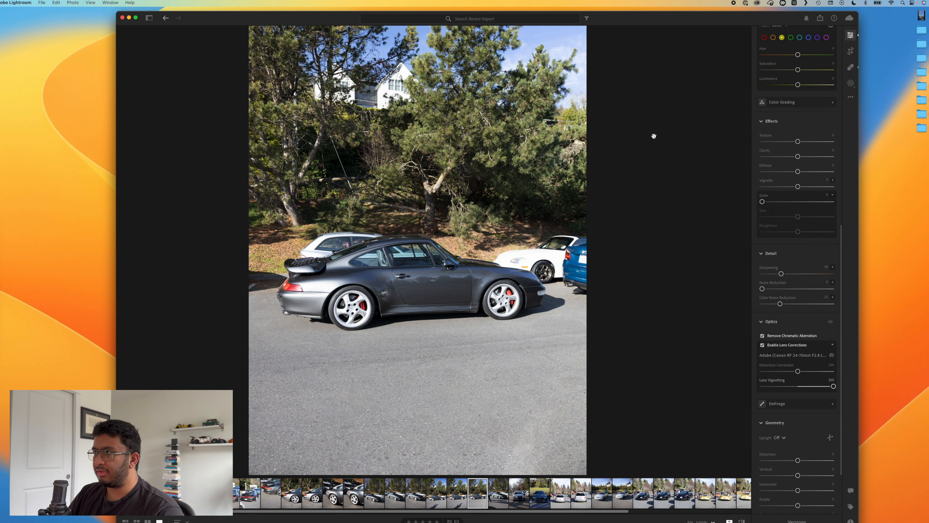
scroll(down, 3)
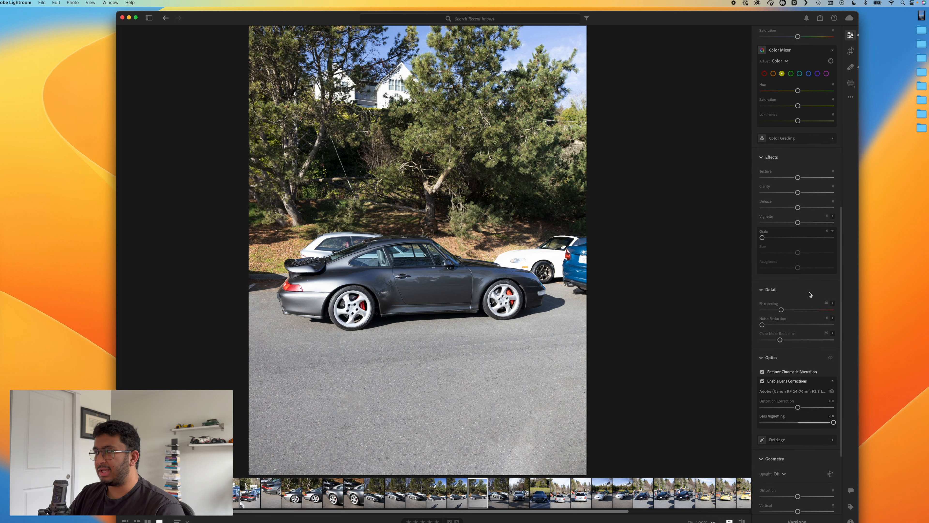
scroll(up, 3)
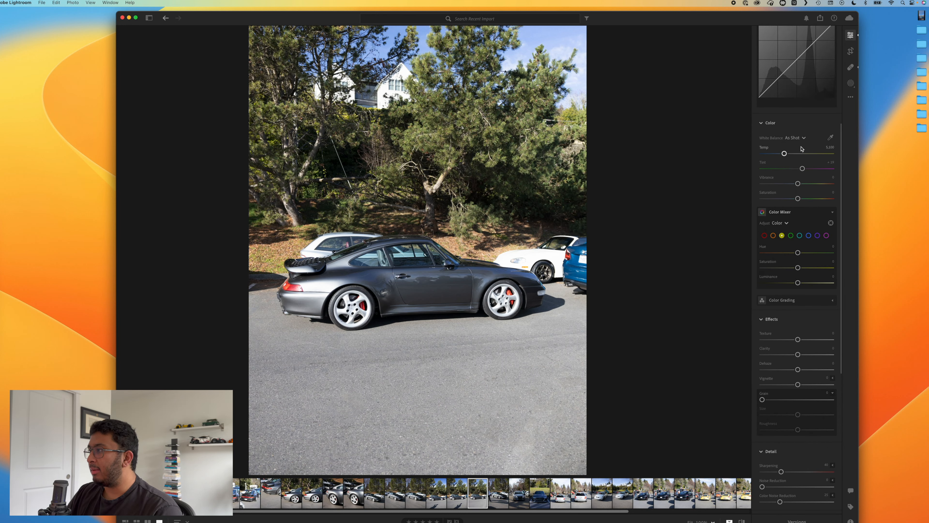
scroll(up, 3)
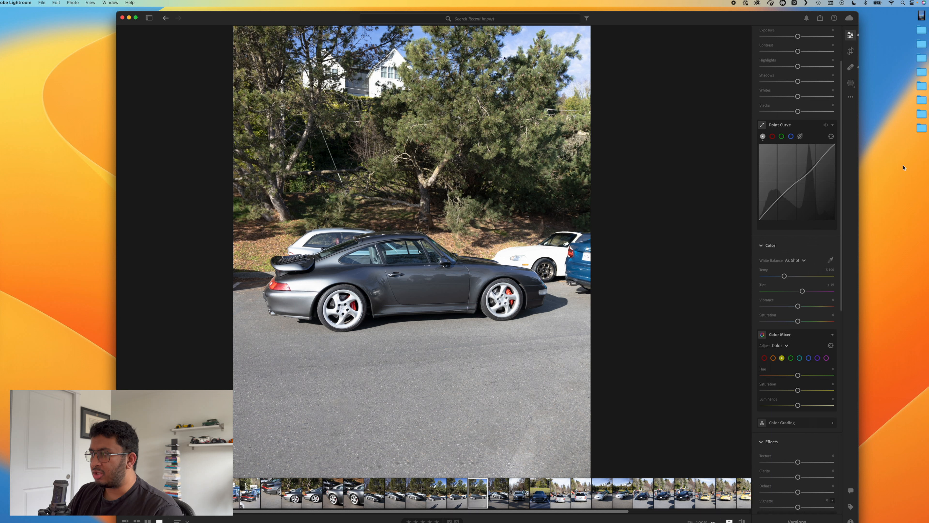
Step: Build a multi-point S-curve on the RGB tone curve for more contrast, ending on the red channel
click(797, 182)
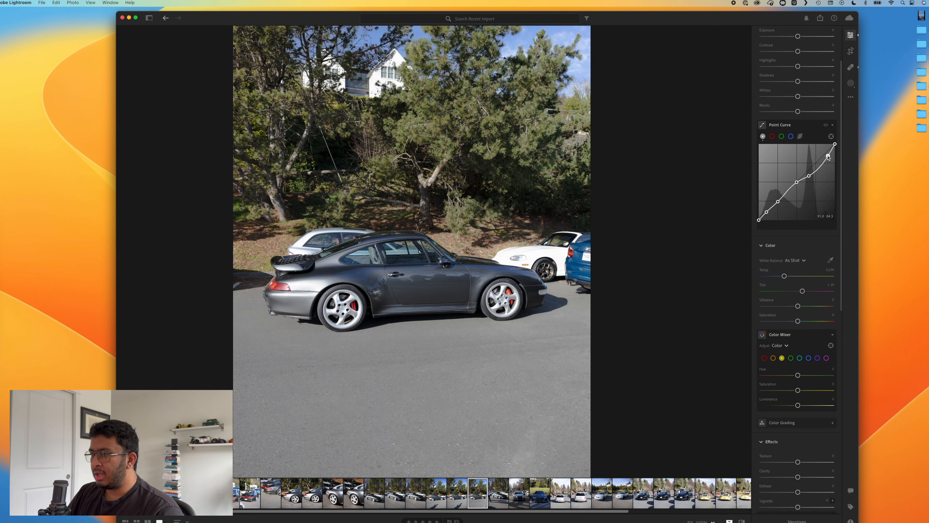
scroll(down, 3)
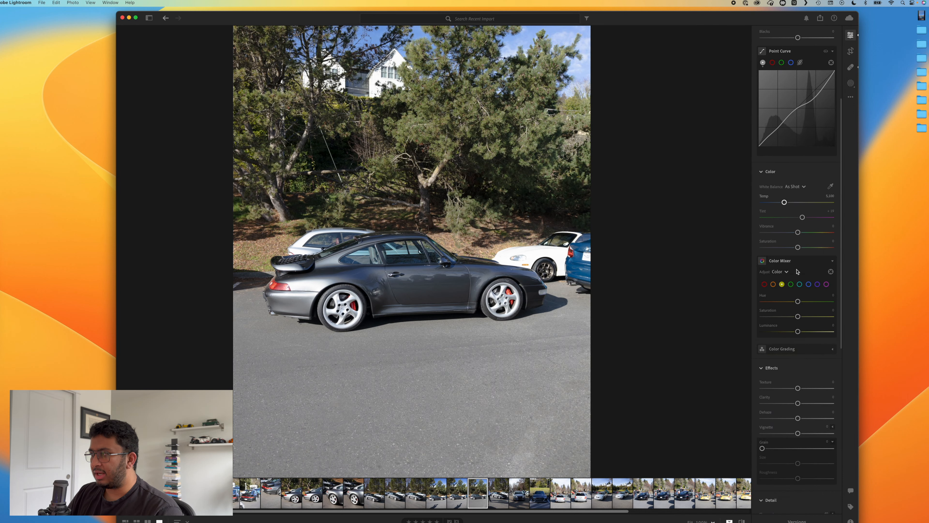
scroll(up, 3)
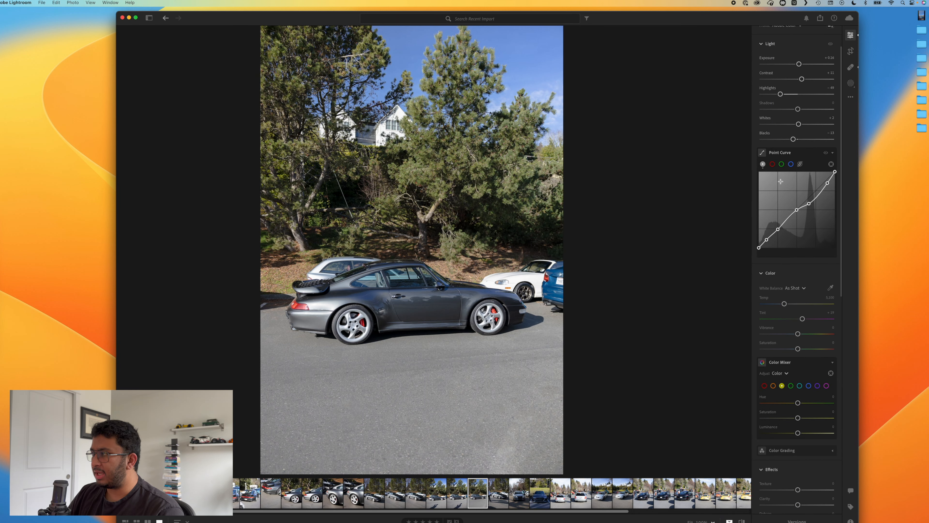
click(773, 164)
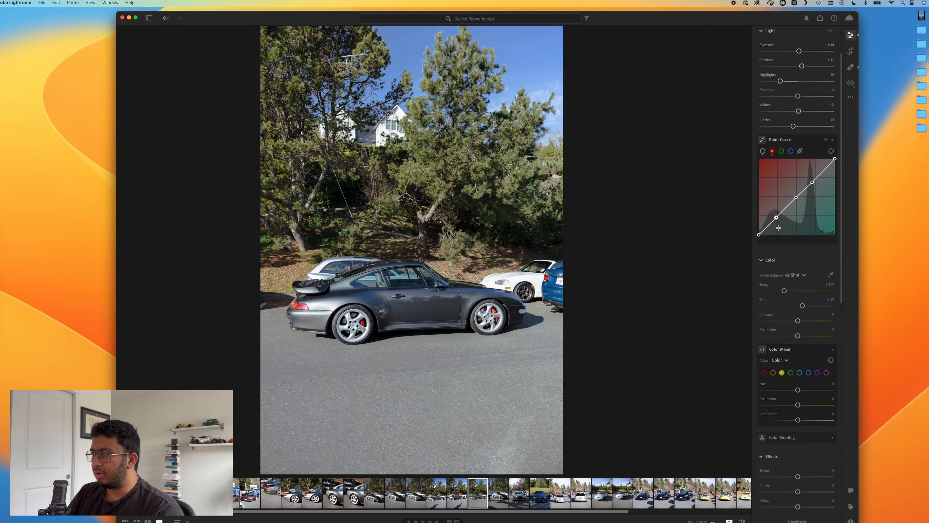
Step: Adjust the red-channel curve points, then move to the green channel
click(781, 147)
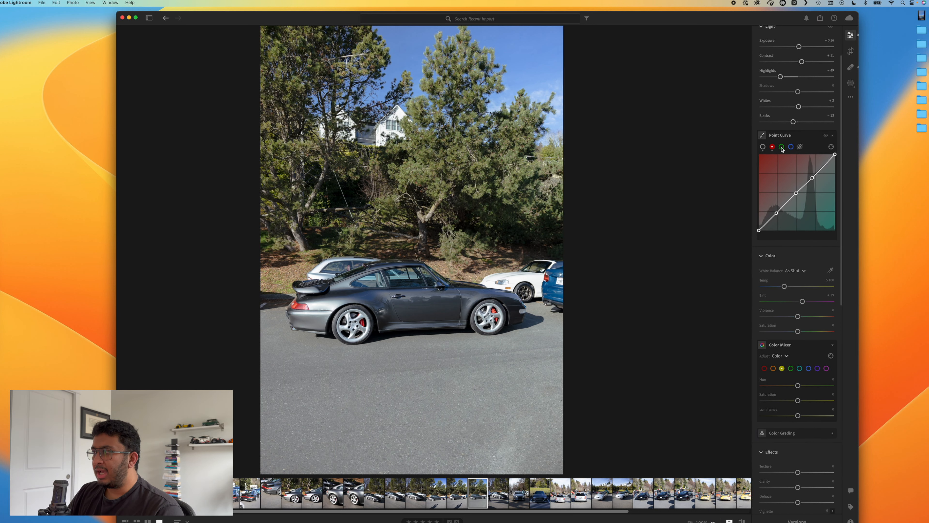
click(790, 147)
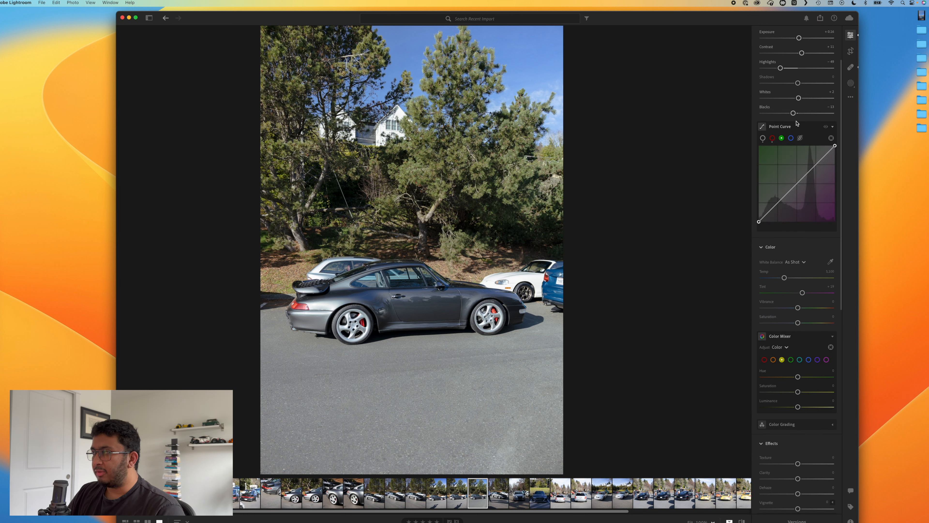
Step: Check the blue channel curve, then warm the Temp slider and slightly raise vibrance
click(790, 138)
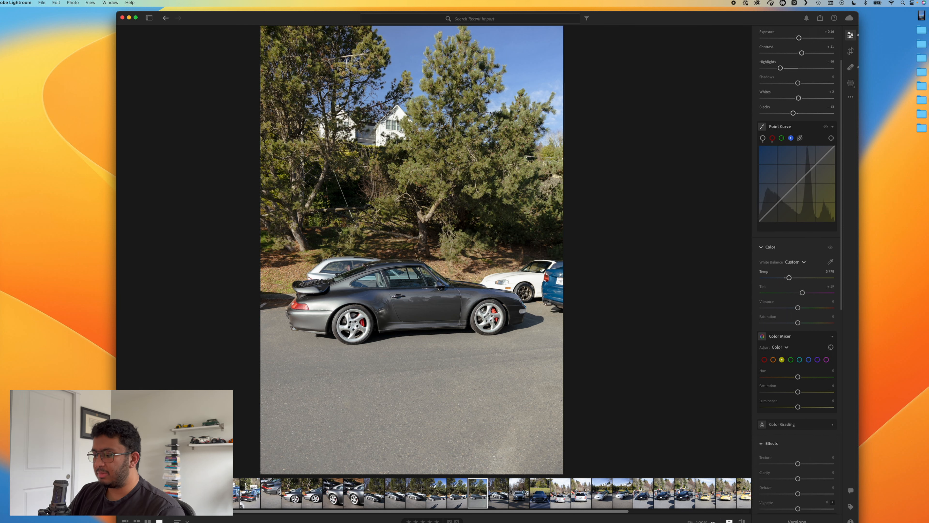
mouse_move(879, 105)
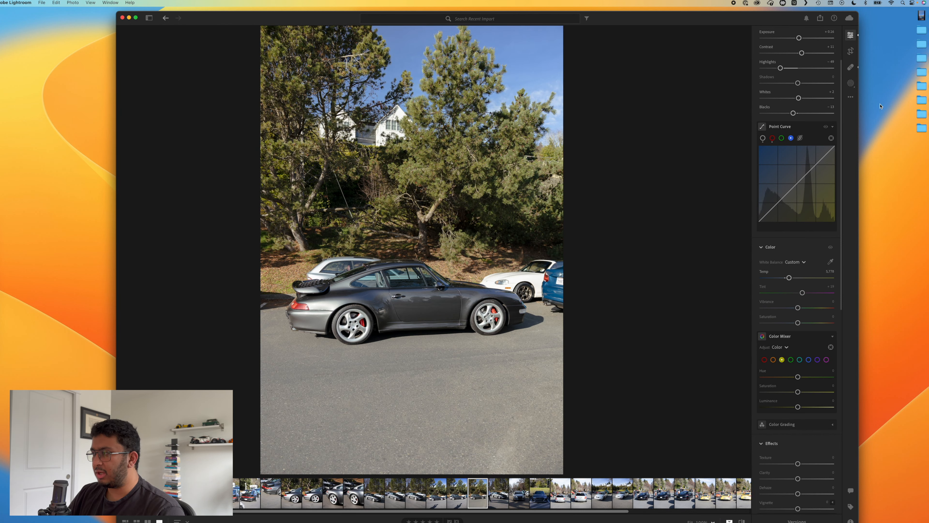
scroll(down, 3)
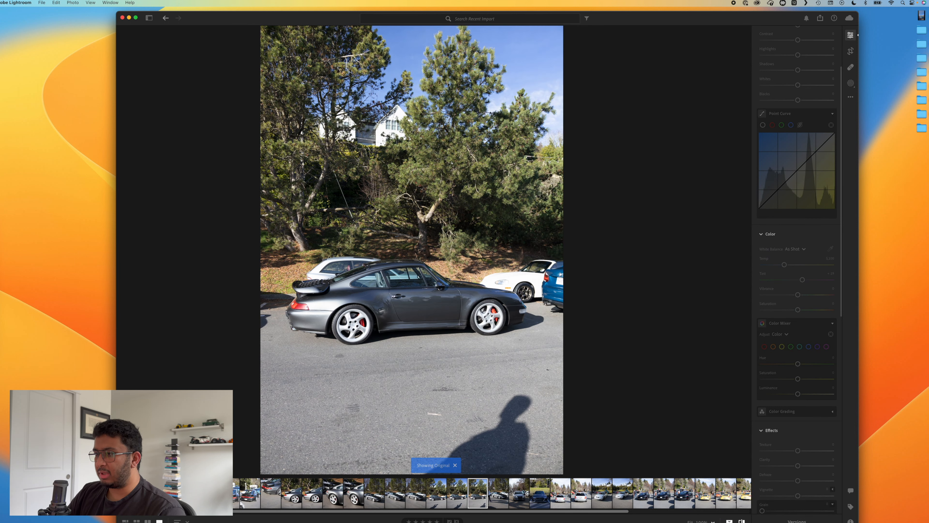
scroll(down, 3)
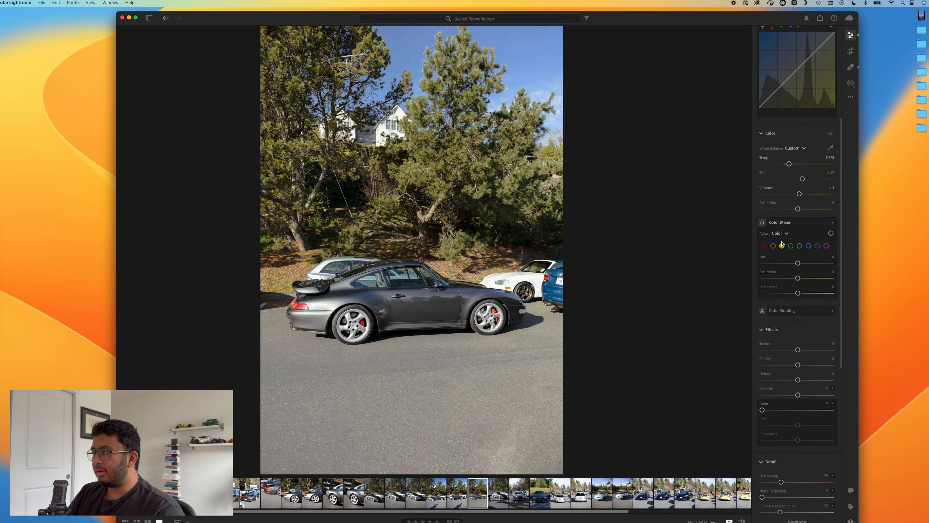
Step: Set the Color Mixer to individual colours and raise red saturation, lower red luminance
click(780, 233)
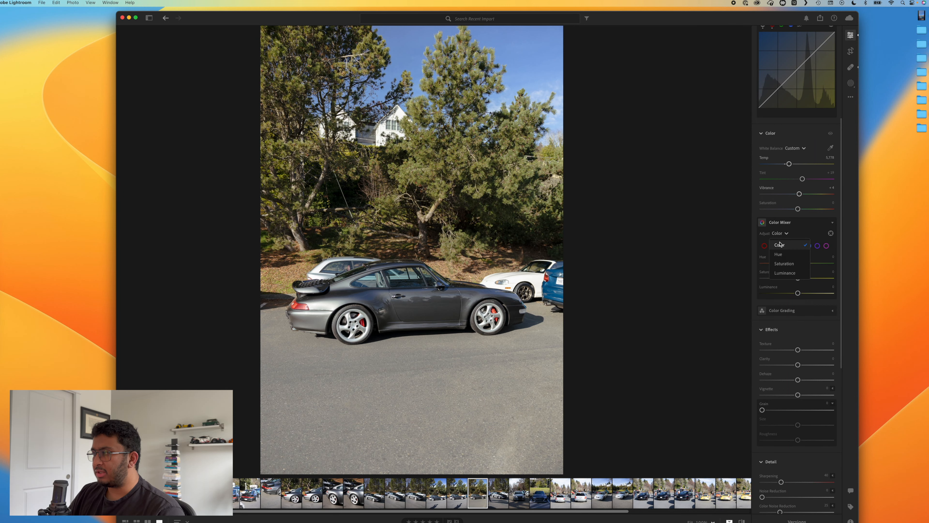
click(780, 233)
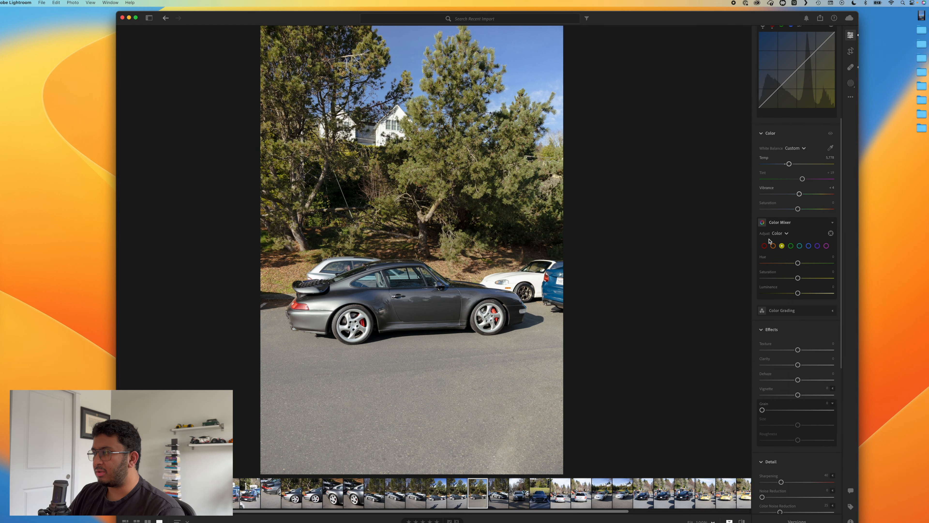
click(780, 232)
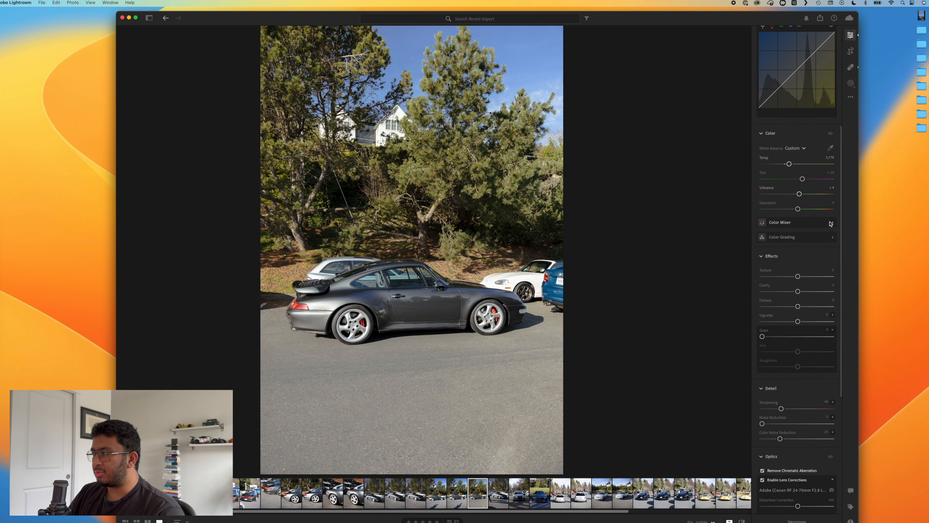
click(780, 223)
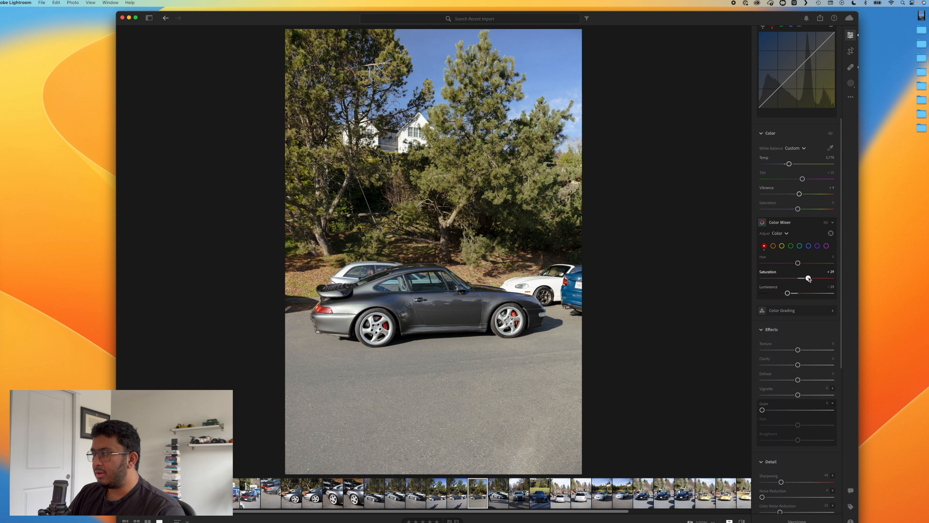
mouse_move(797, 263)
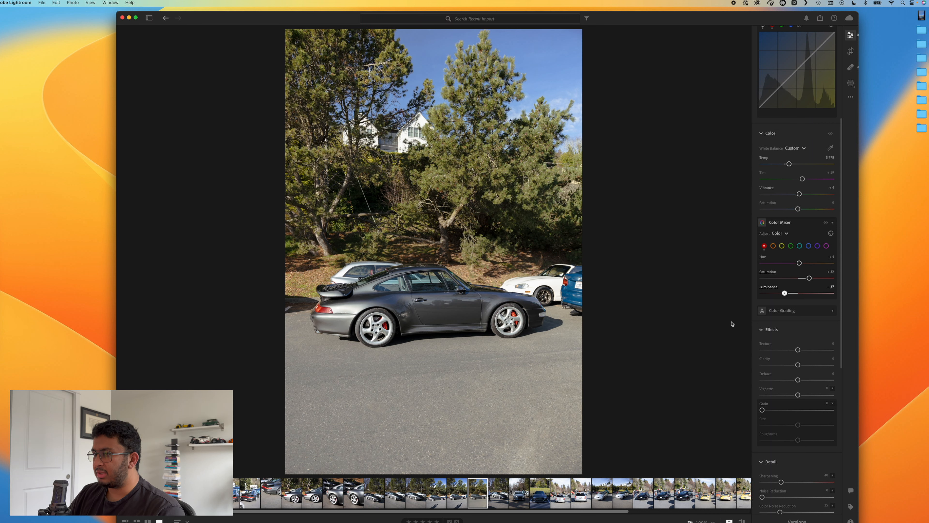
mouse_move(699, 170)
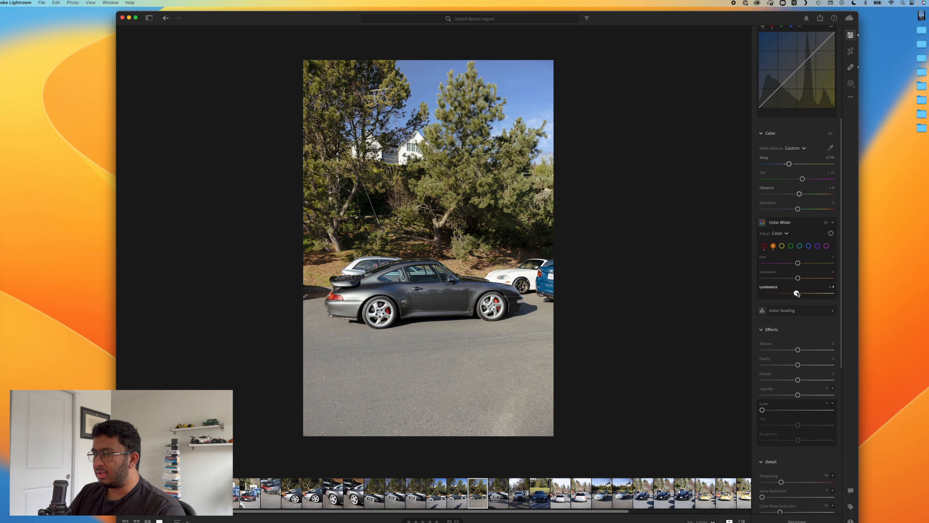
Step: Shift the Green hue toward yellow and lower its luminance in the Color Mixer
scroll(up, 3)
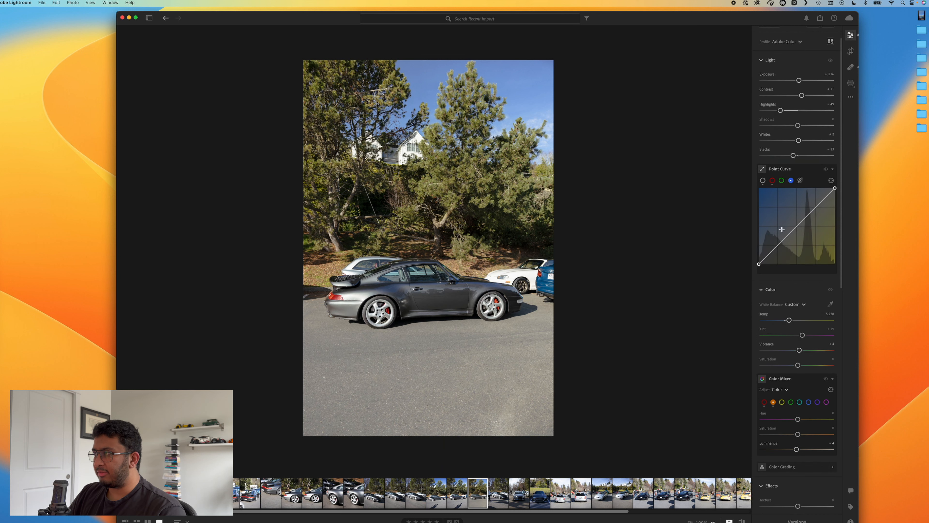
scroll(down, 3)
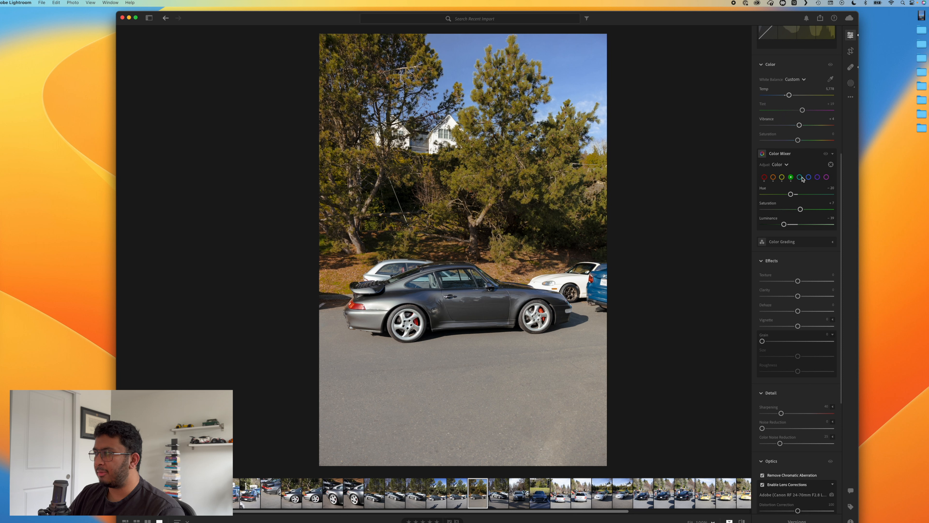
Step: Boost saturation of the blue tones for sky and car, moving on to the purples
click(800, 177)
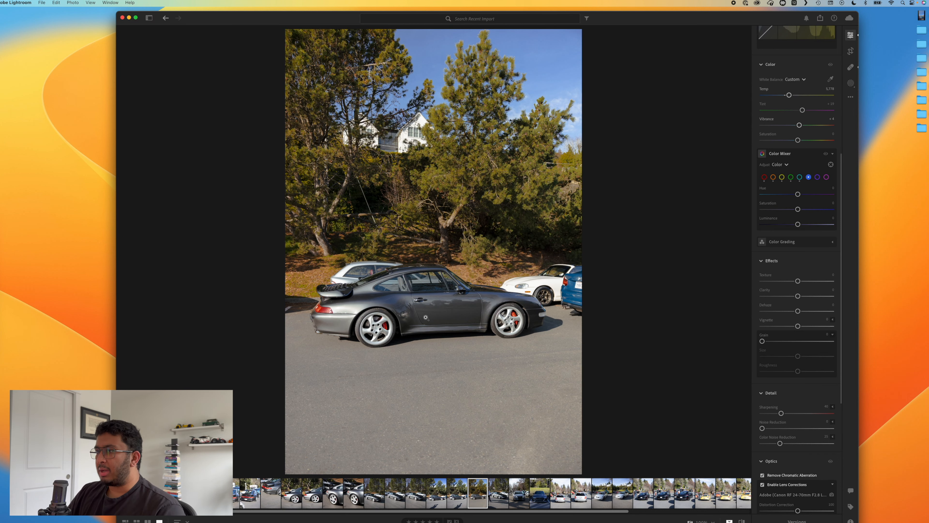
mouse_move(797, 233)
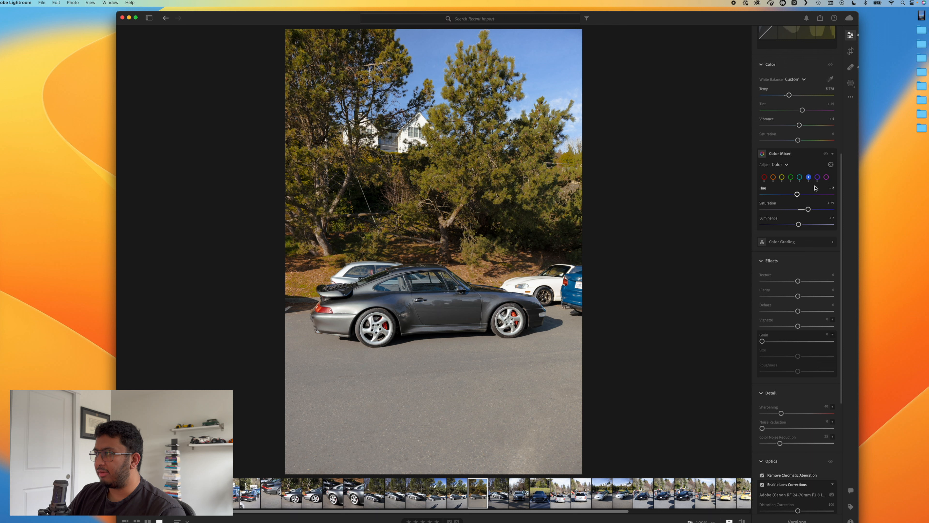
click(825, 177)
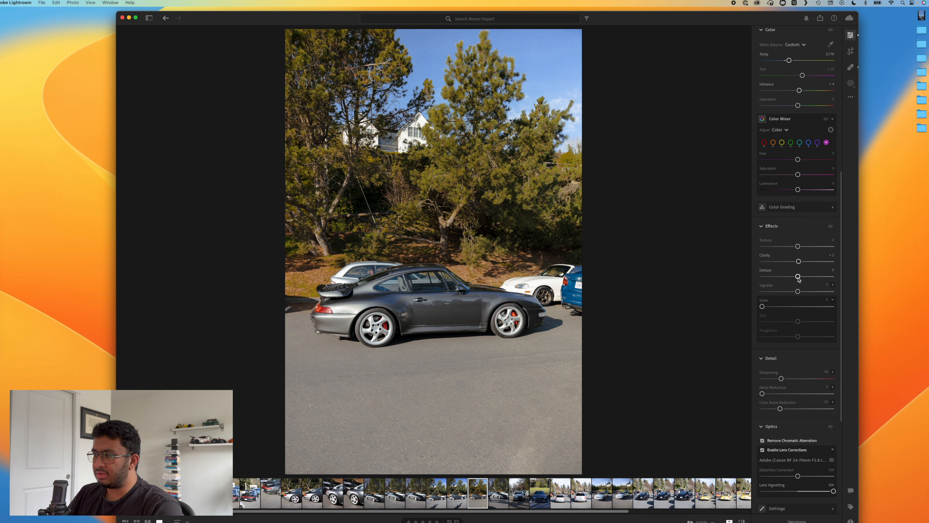
mouse_move(800, 271)
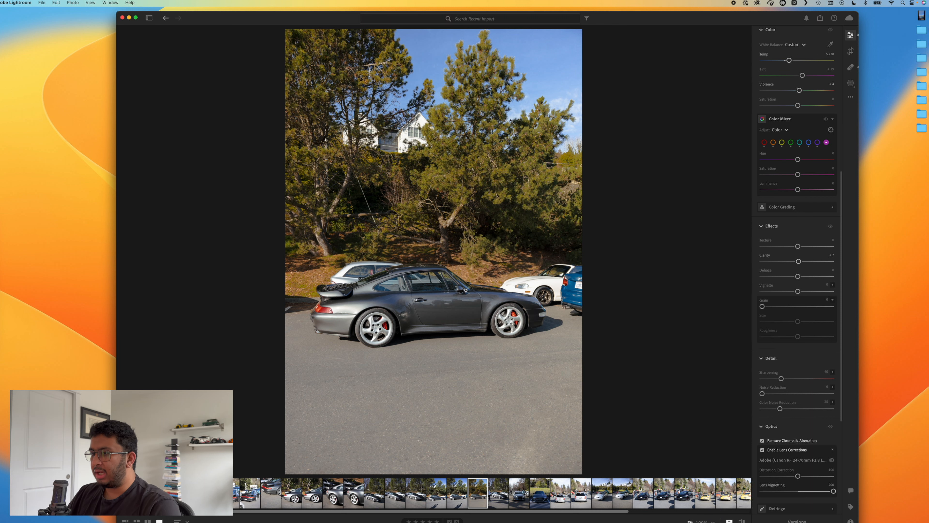
mouse_move(770, 356)
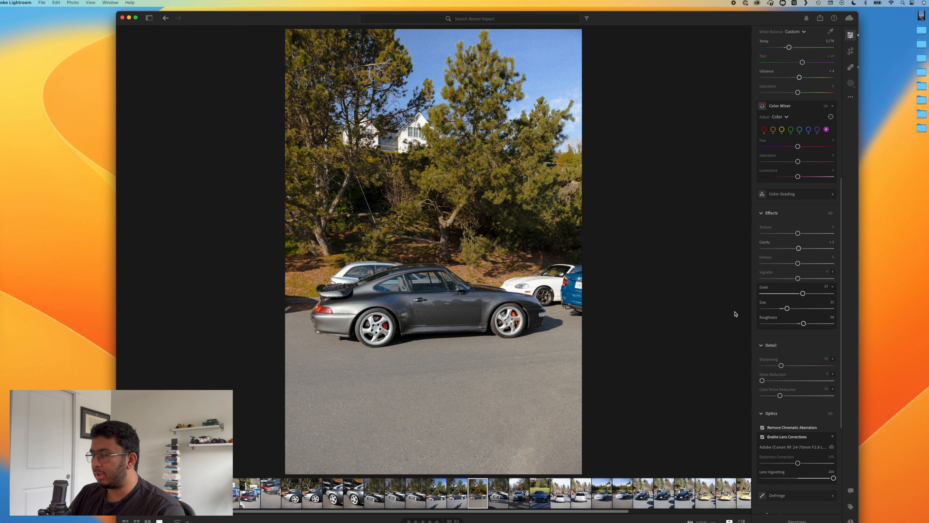
Step: Show the unedited original with the backslash before/after toggle for comparison
scroll(up, 3)
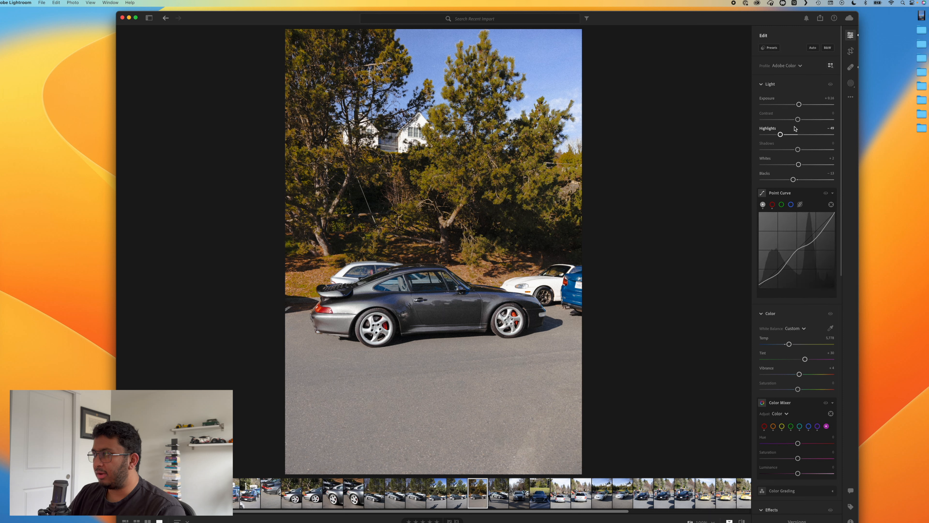
scroll(down, 3)
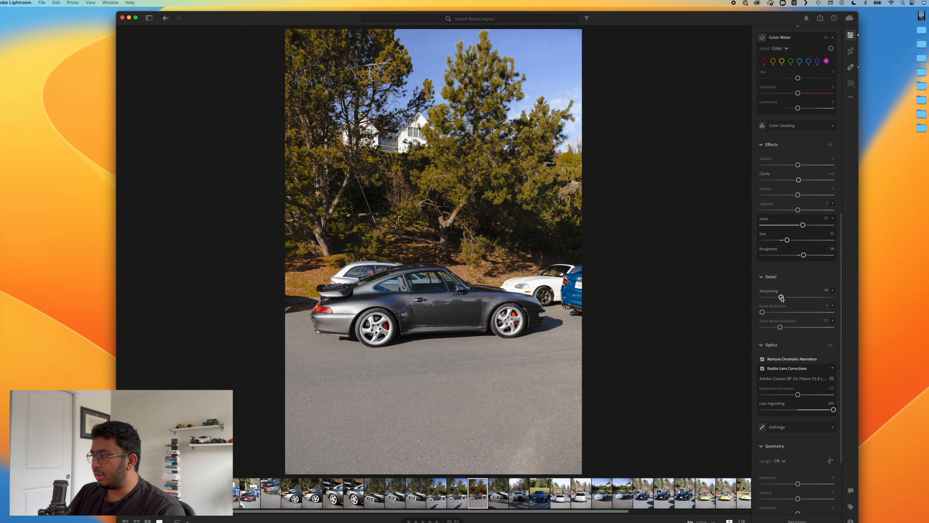
scroll(down, 3)
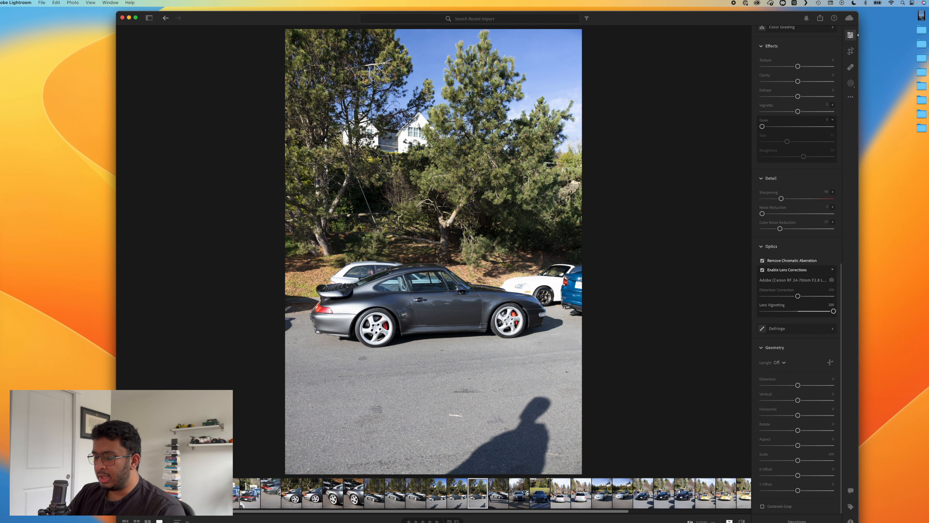
key(\)
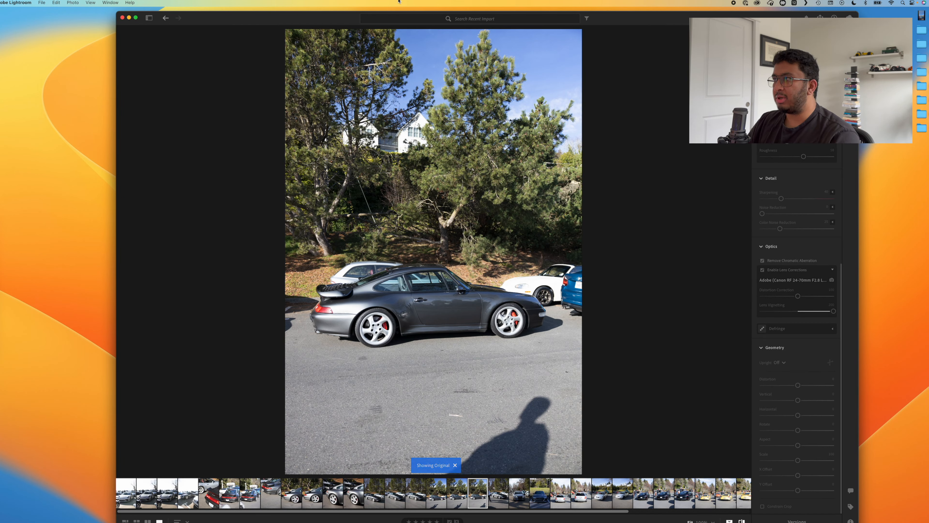